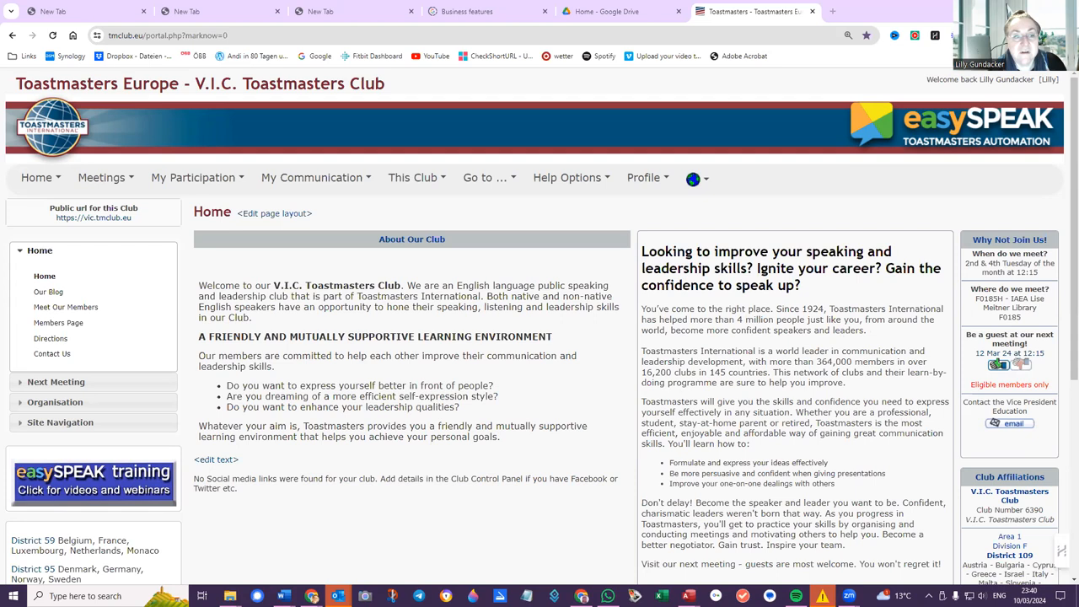
Step: Browse the messaging and profile menus, then open the club calendar from Meetings
click(311, 177)
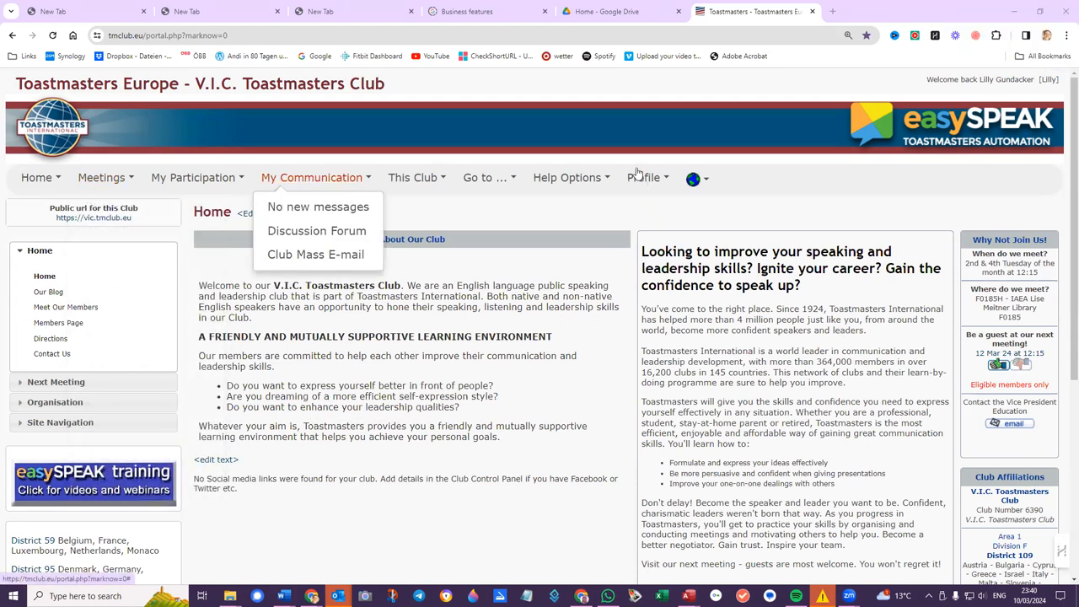
click(644, 178)
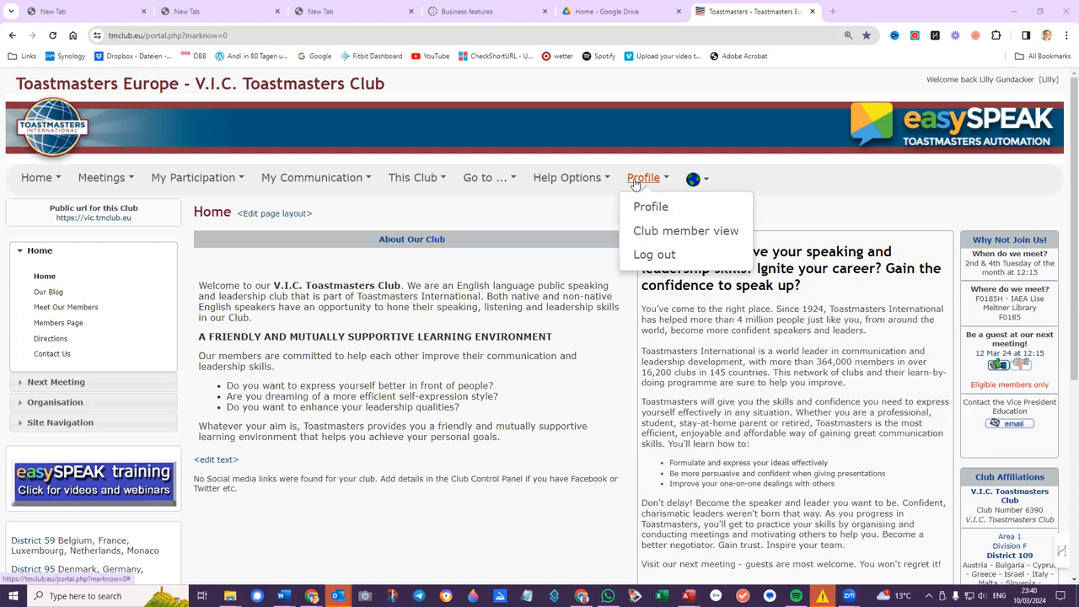
mouse_move(686, 230)
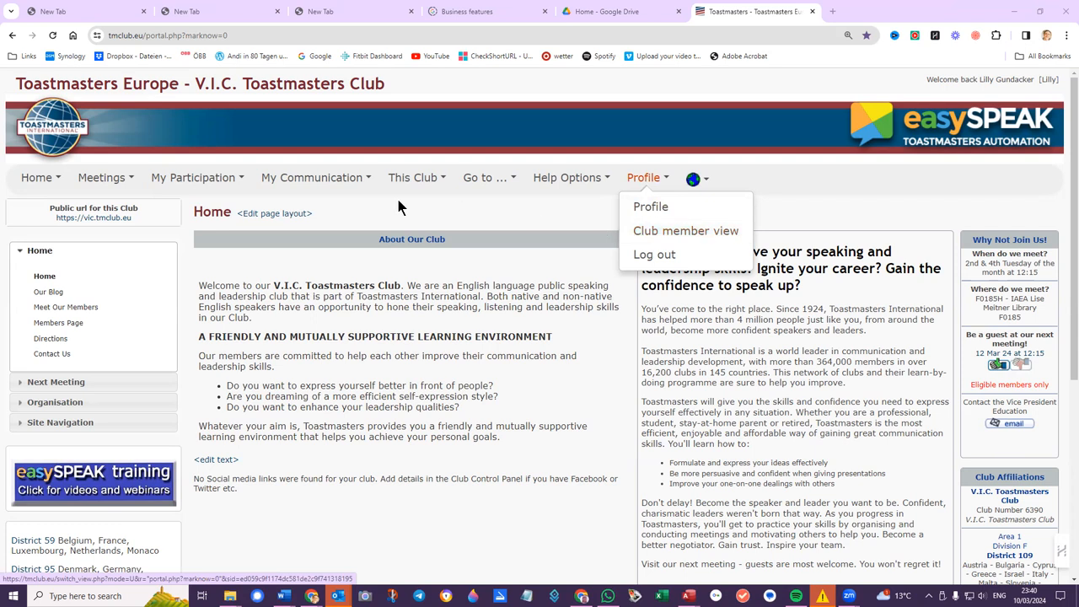
click(102, 177)
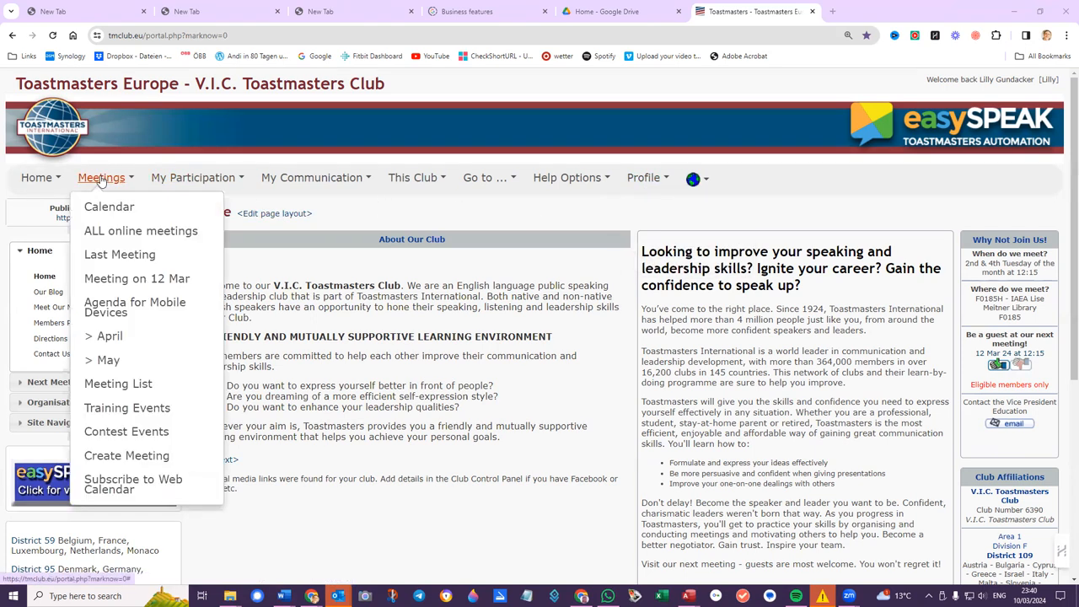
mouse_move(109, 207)
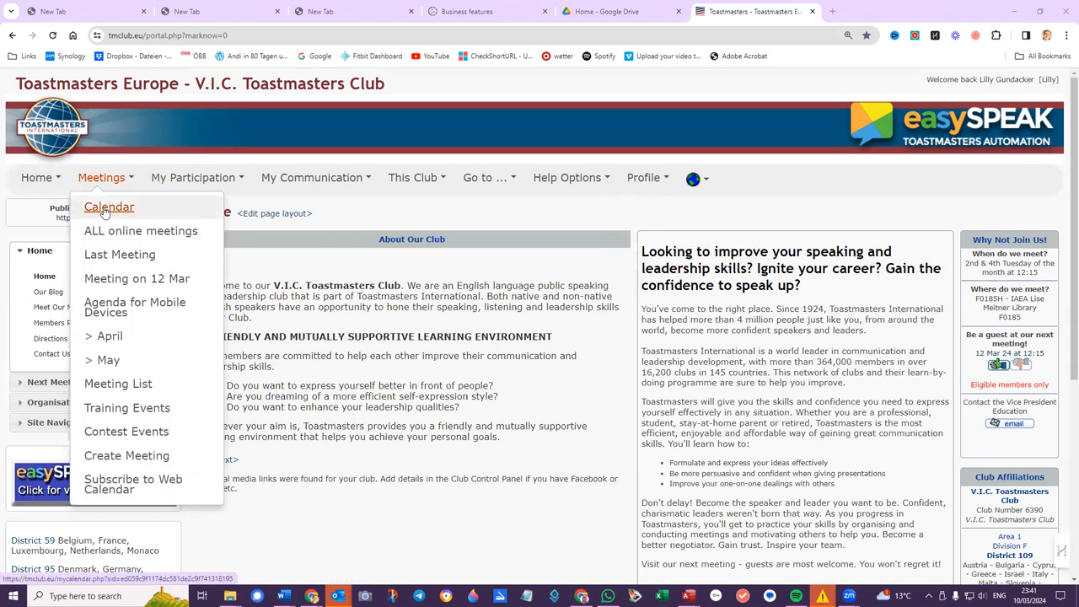
click(109, 206)
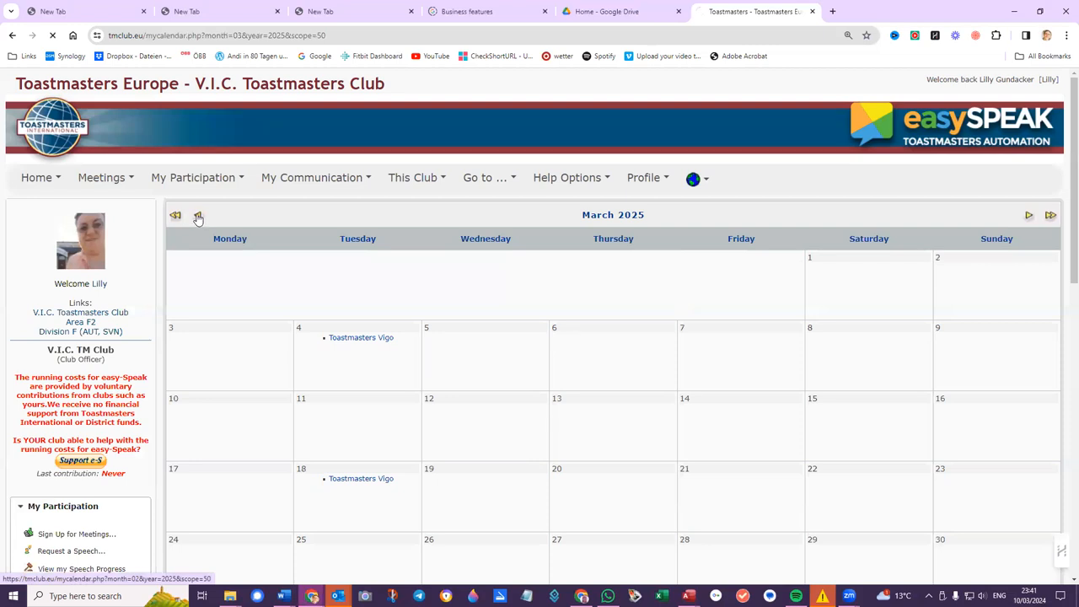
Step: Page the calendar back month by month from March 2025 to October 2024
click(176, 215)
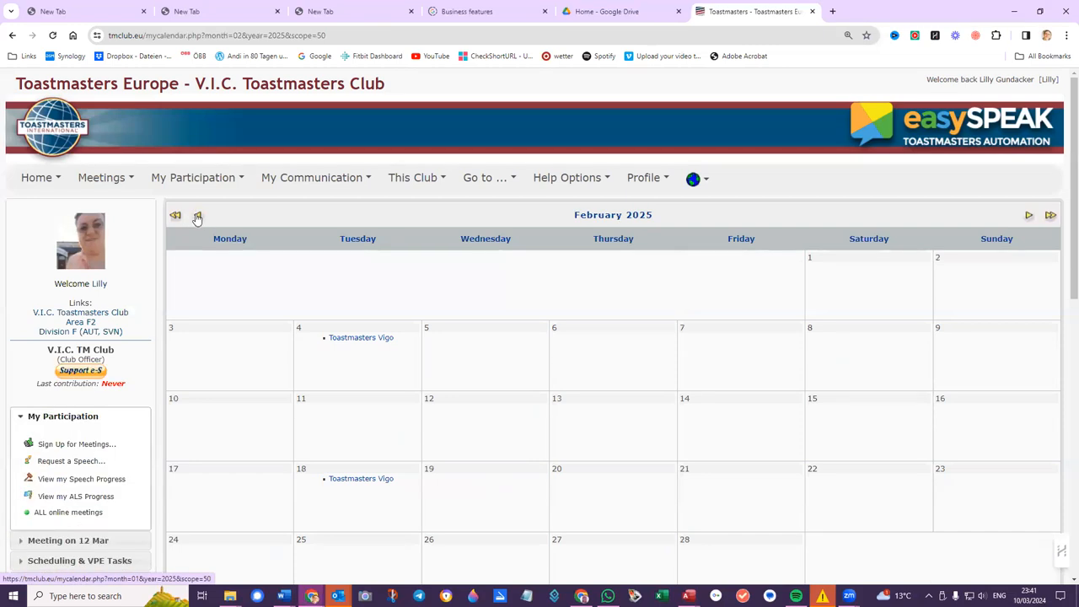
click(198, 215)
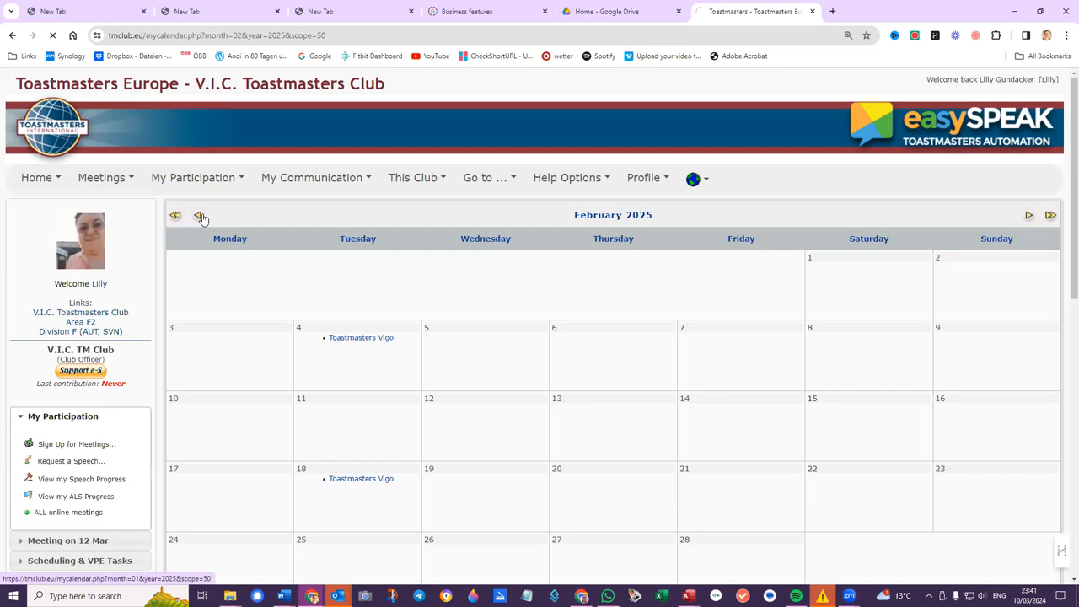
click(202, 216)
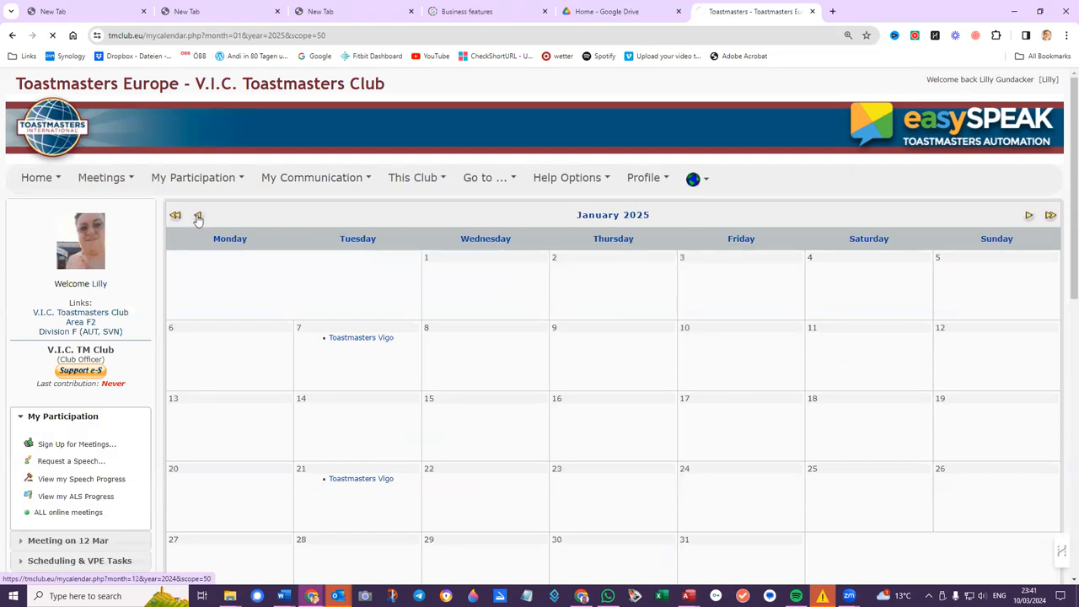
click(175, 215)
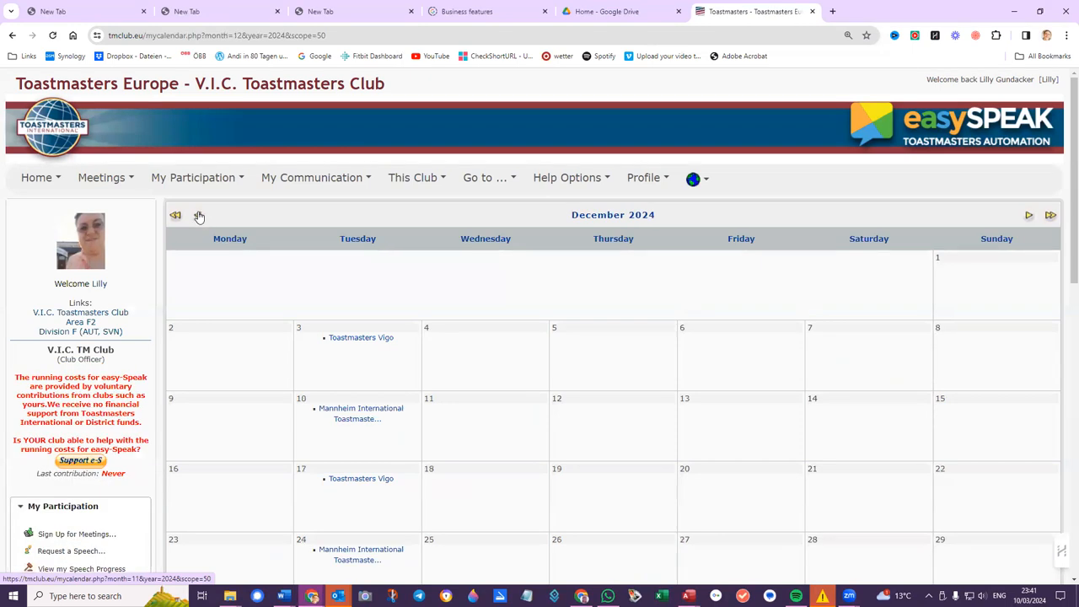
click(197, 216)
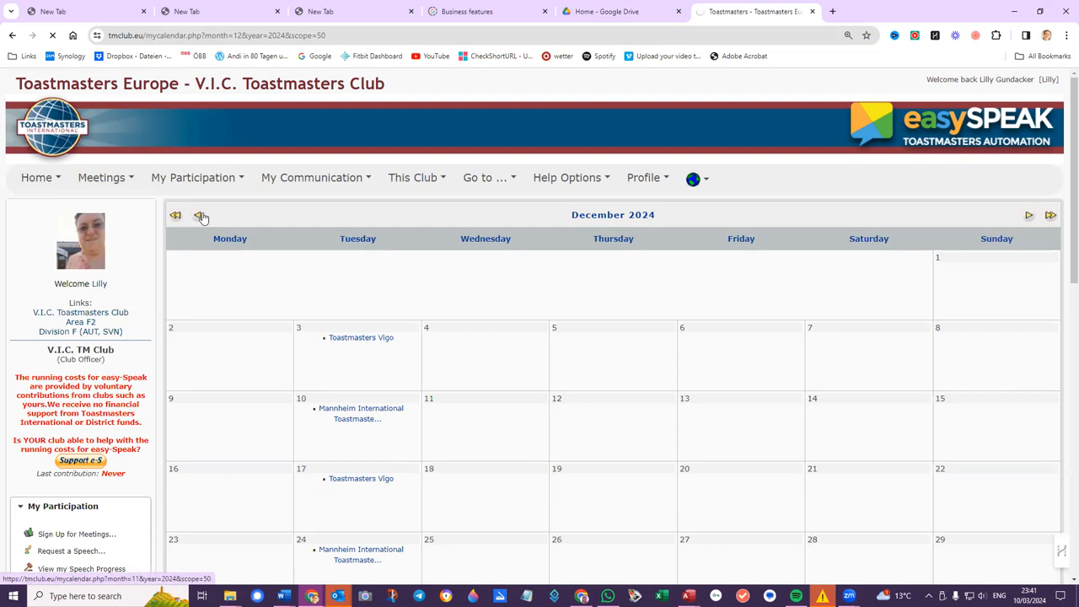
click(200, 215)
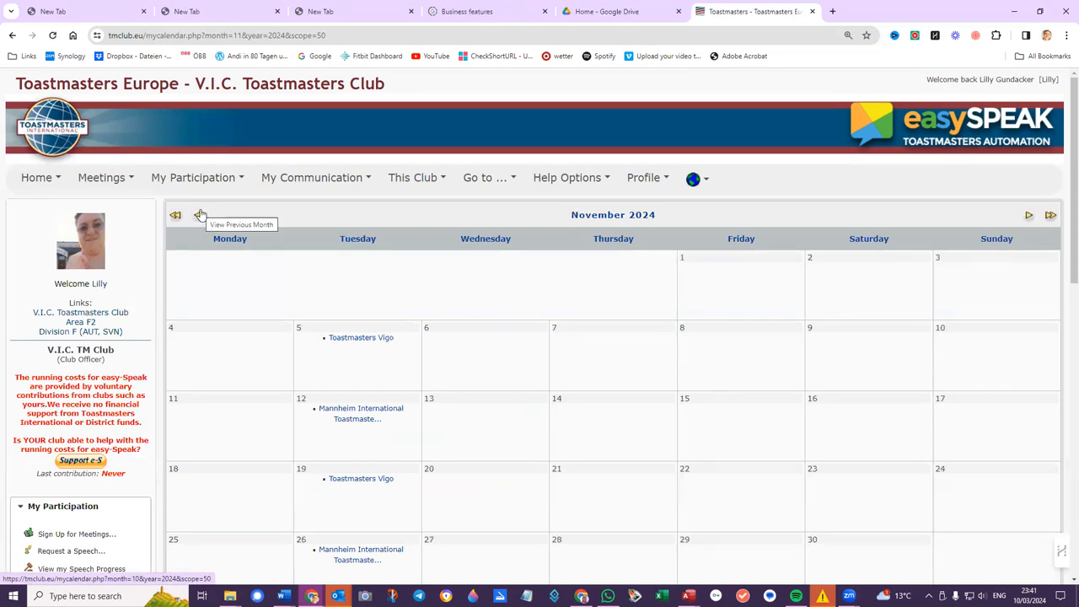
mouse_move(199, 216)
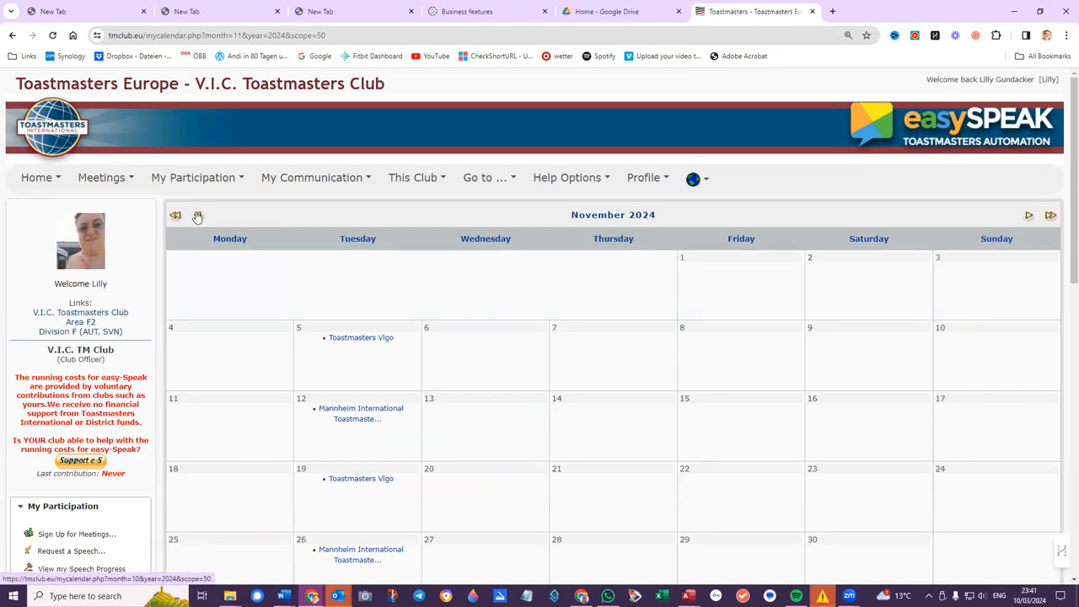
click(175, 215)
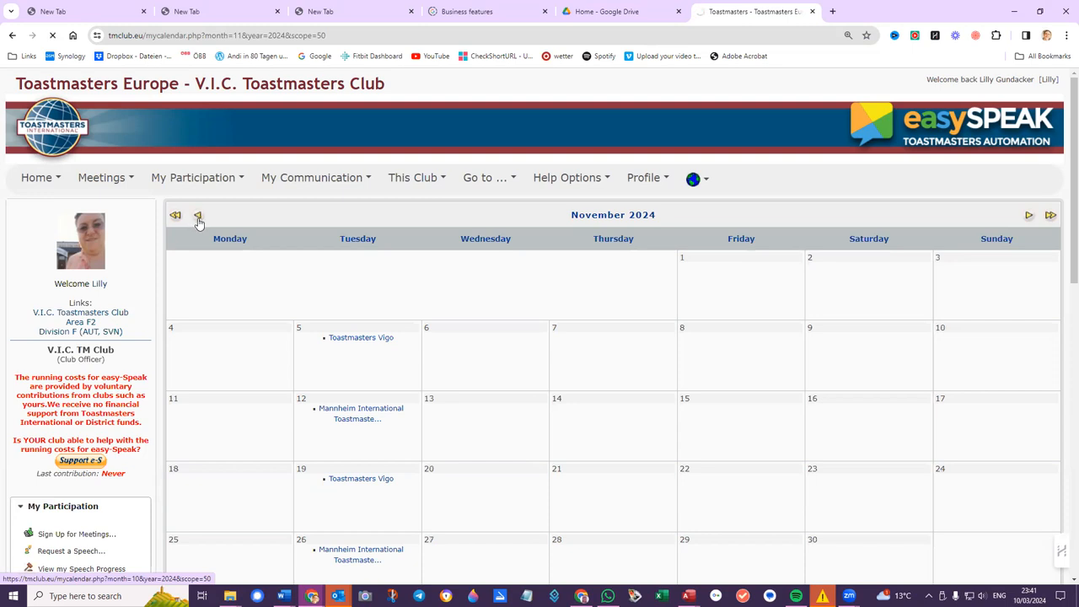
click(176, 215)
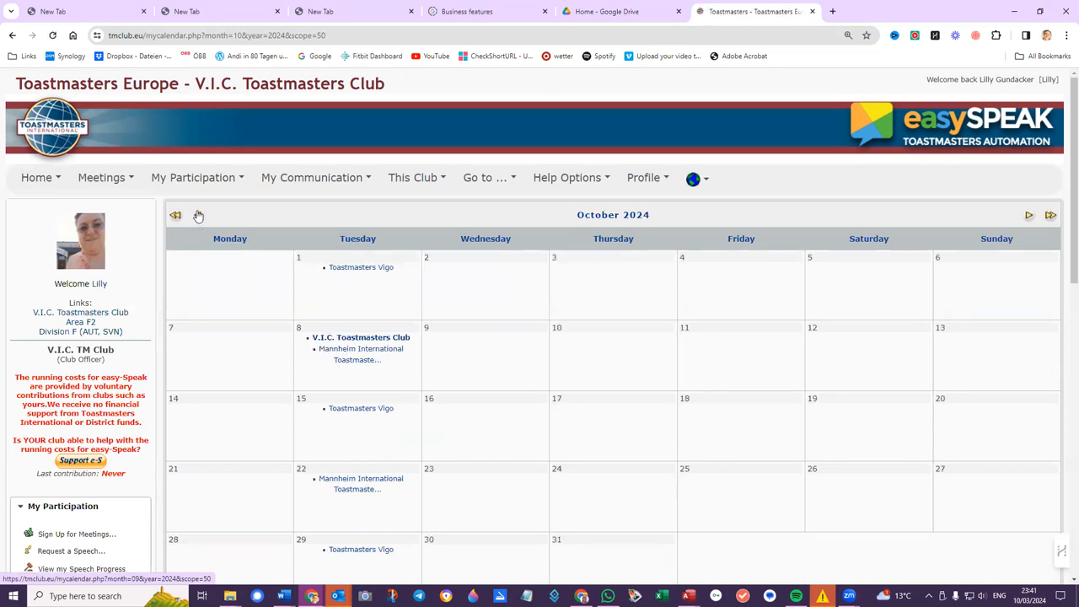
mouse_move(360, 337)
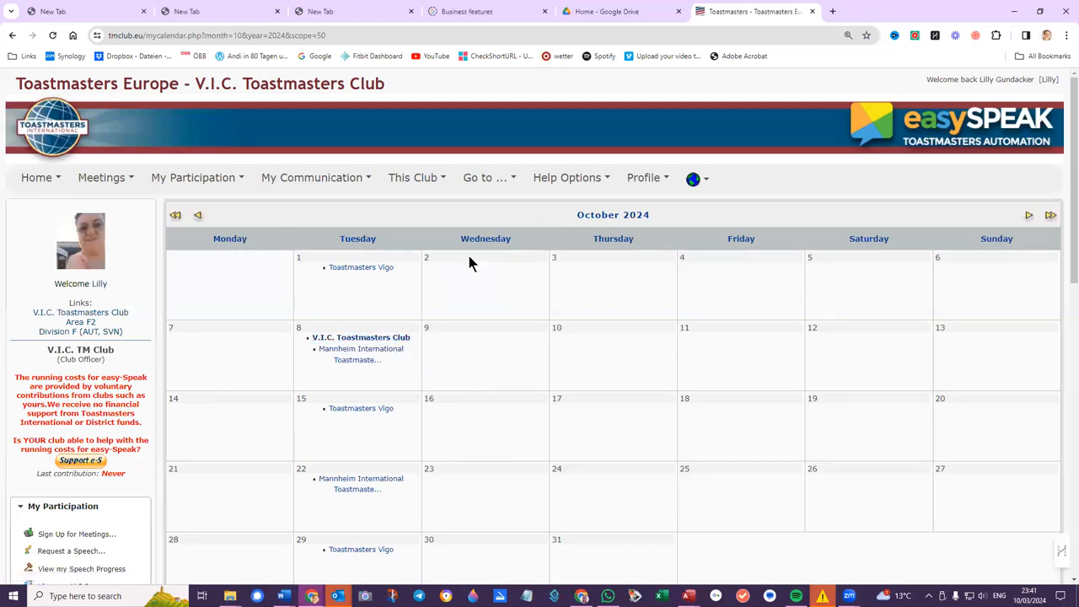
mouse_move(361, 336)
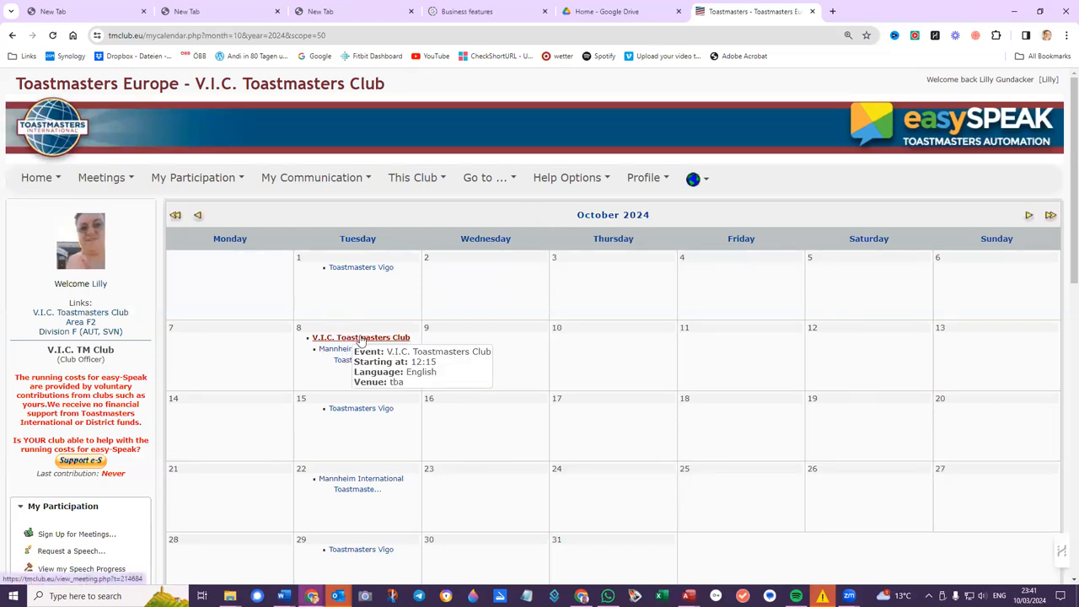
Step: Open the 8 October V.I.C. meeting page and edit meeting 292's details
click(361, 336)
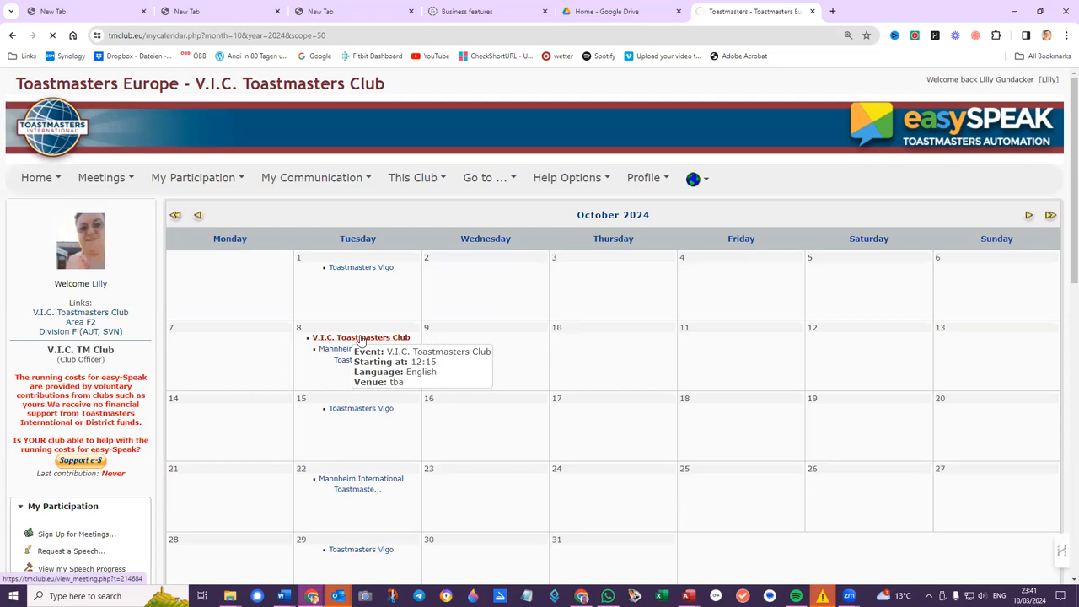
click(360, 337)
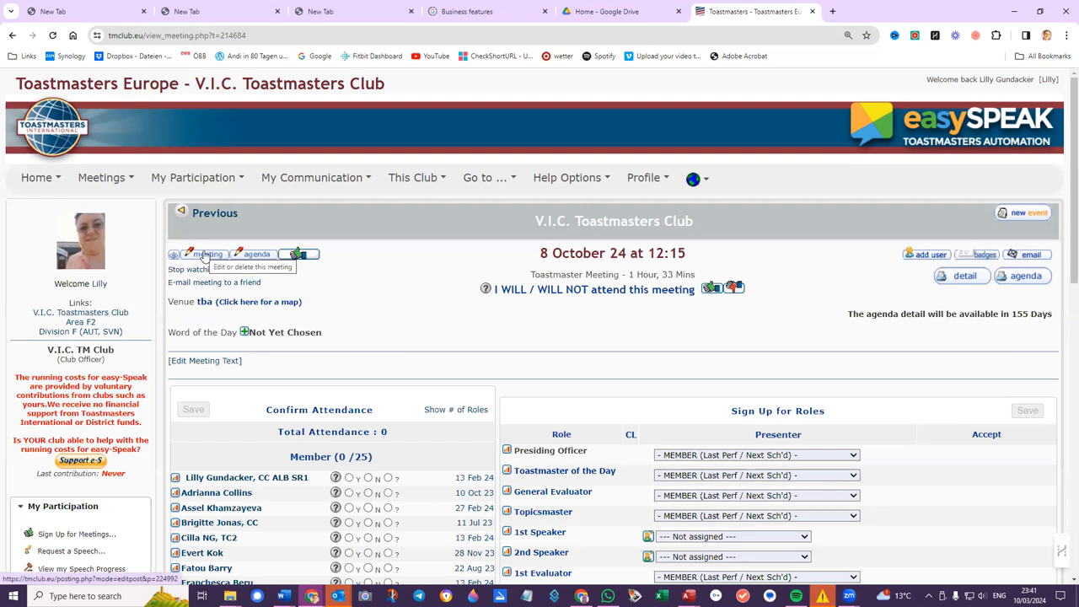
click(209, 254)
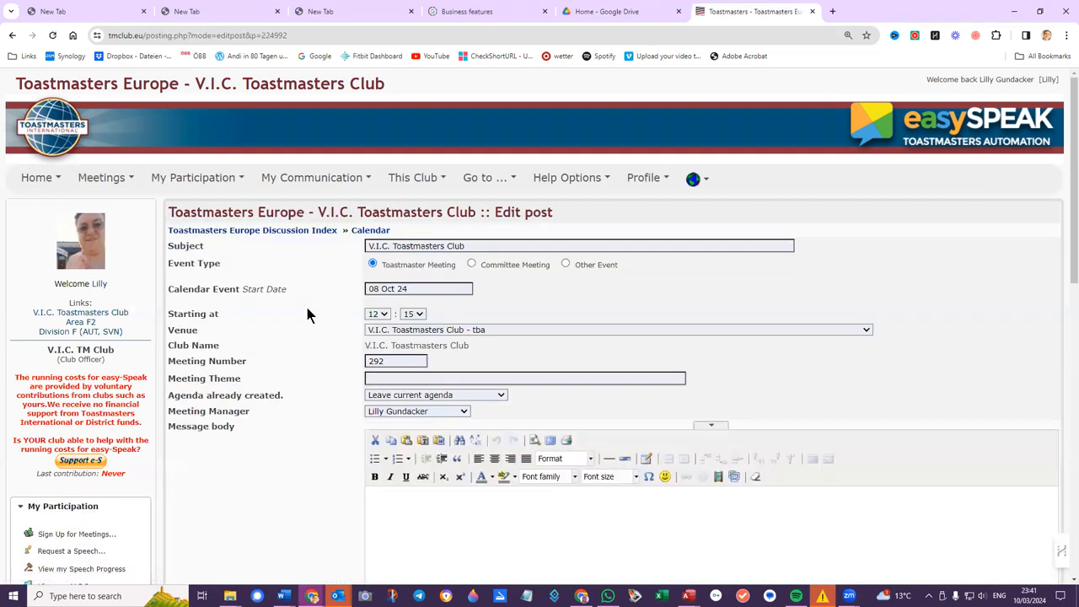
mouse_move(264, 387)
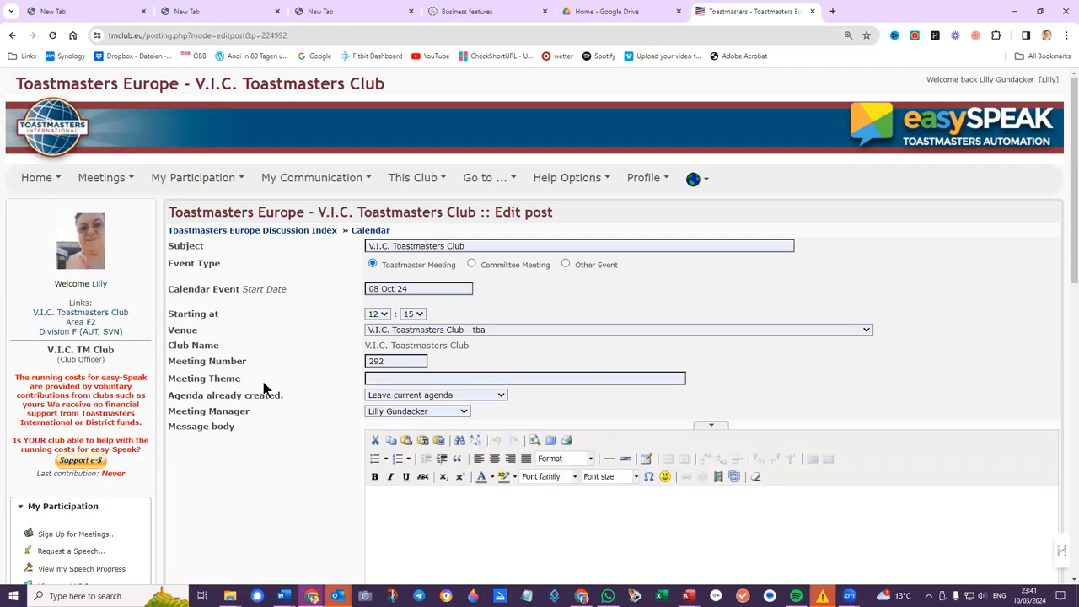
mouse_move(448, 405)
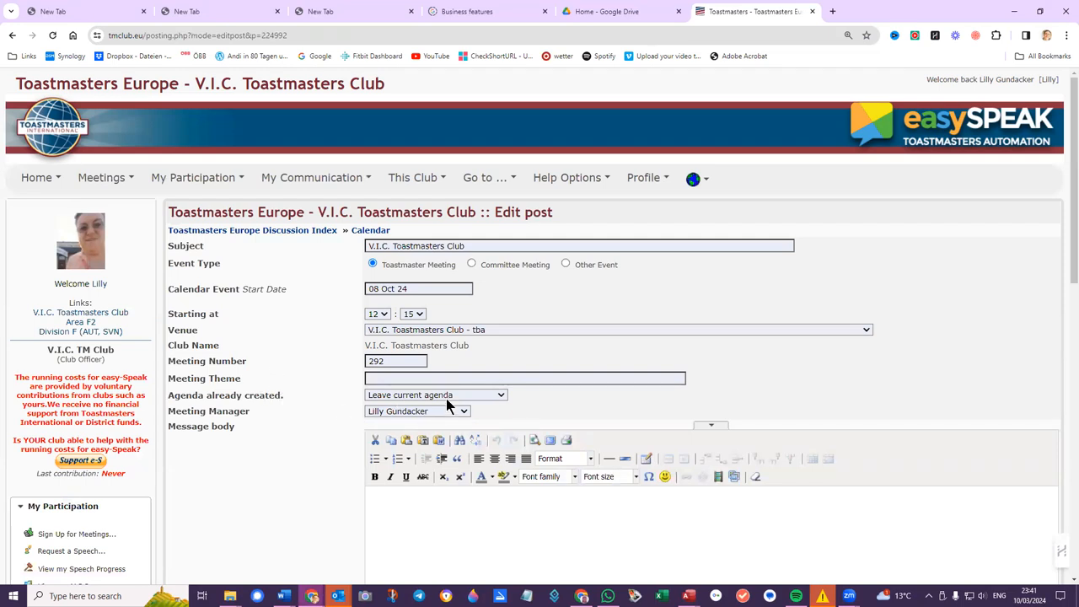
Step: Choose the 'VIC Reg 2 + Guest' agenda template for the 8 October meeting
click(435, 395)
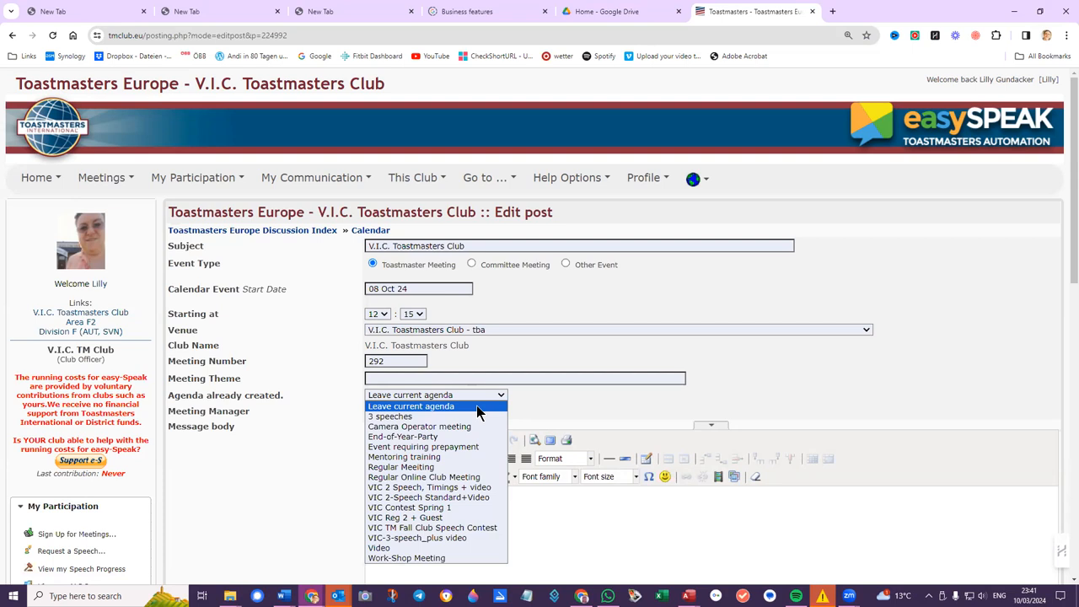
mouse_move(404, 517)
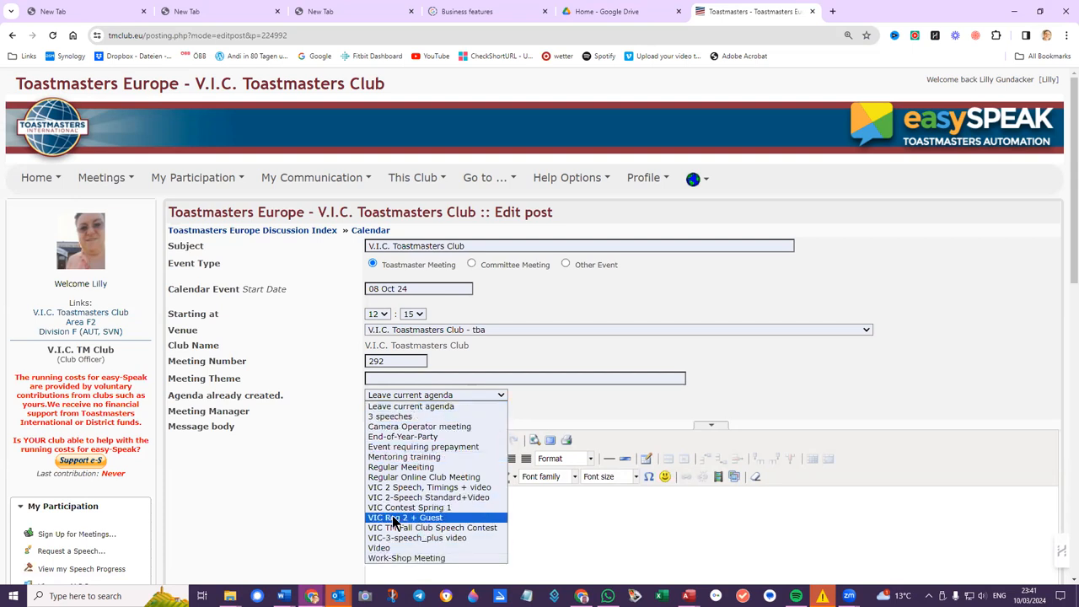
mouse_move(428, 497)
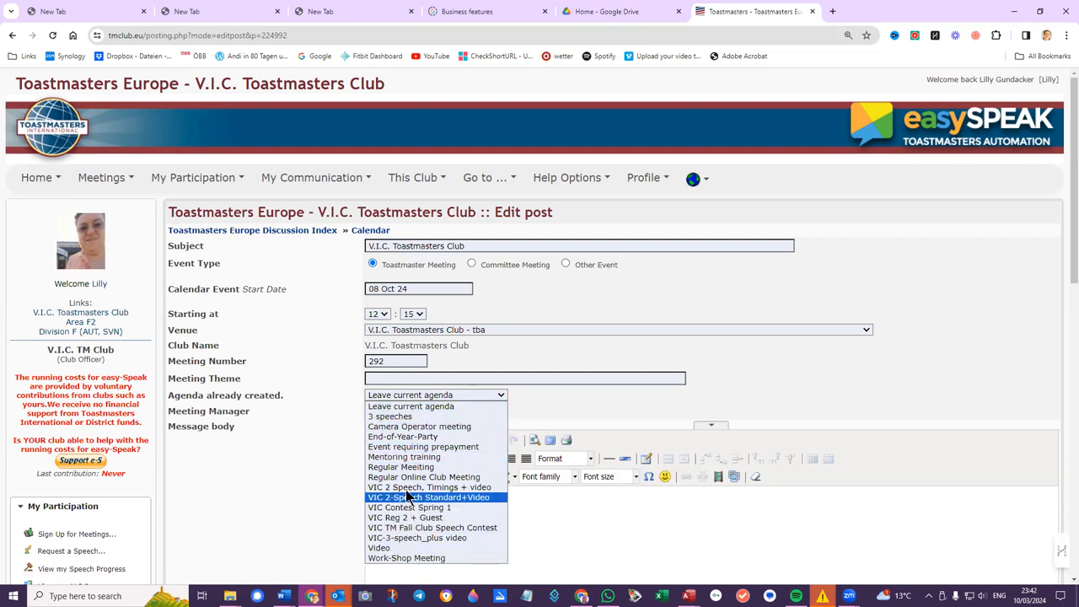
mouse_move(424, 476)
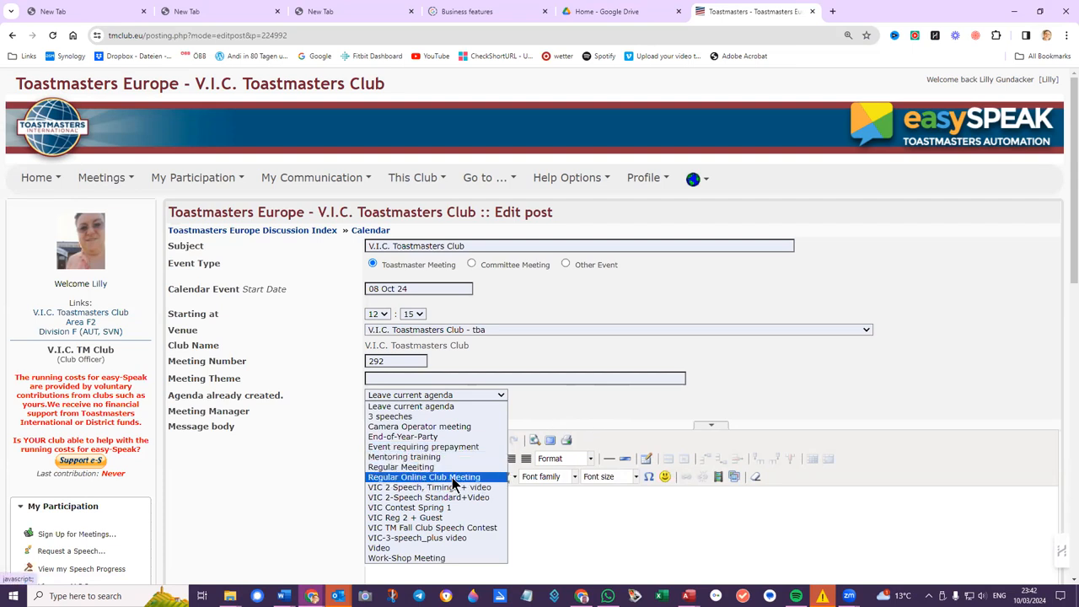
mouse_move(413, 487)
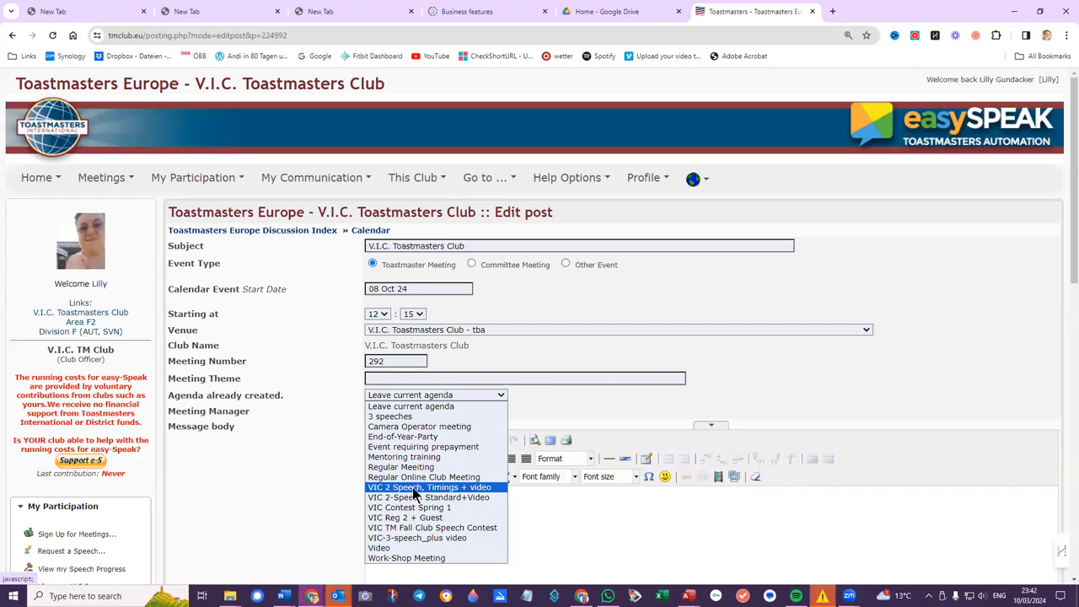
mouse_move(423, 477)
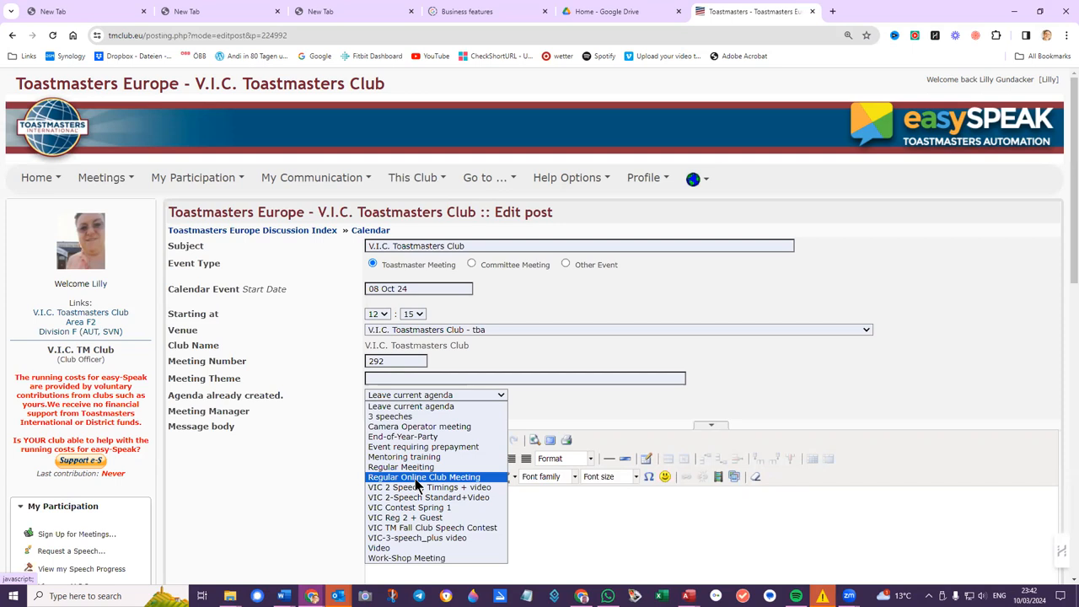
mouse_move(430, 517)
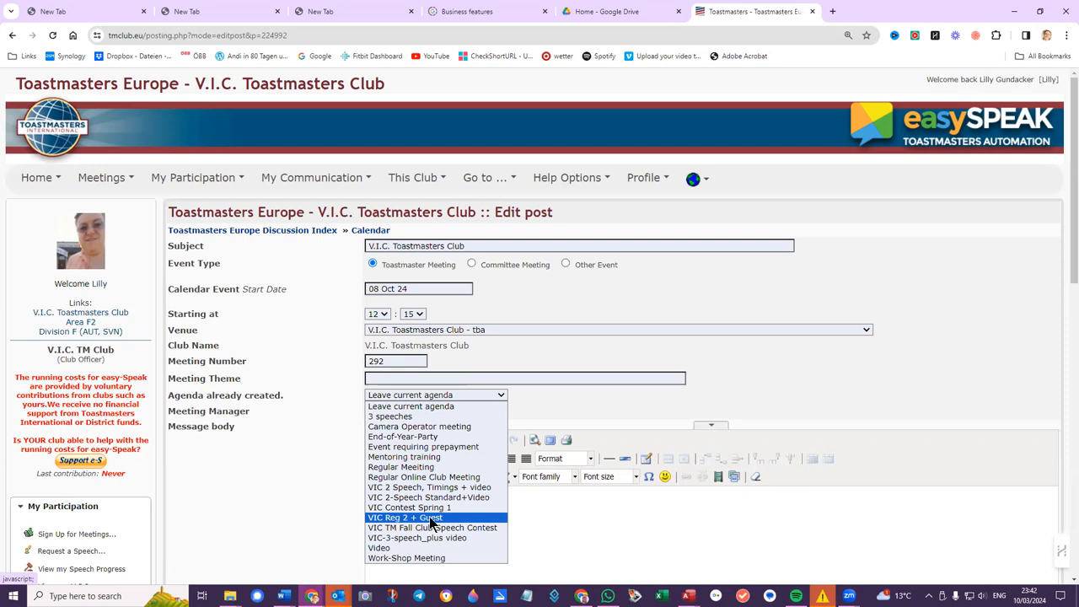
mouse_move(417, 538)
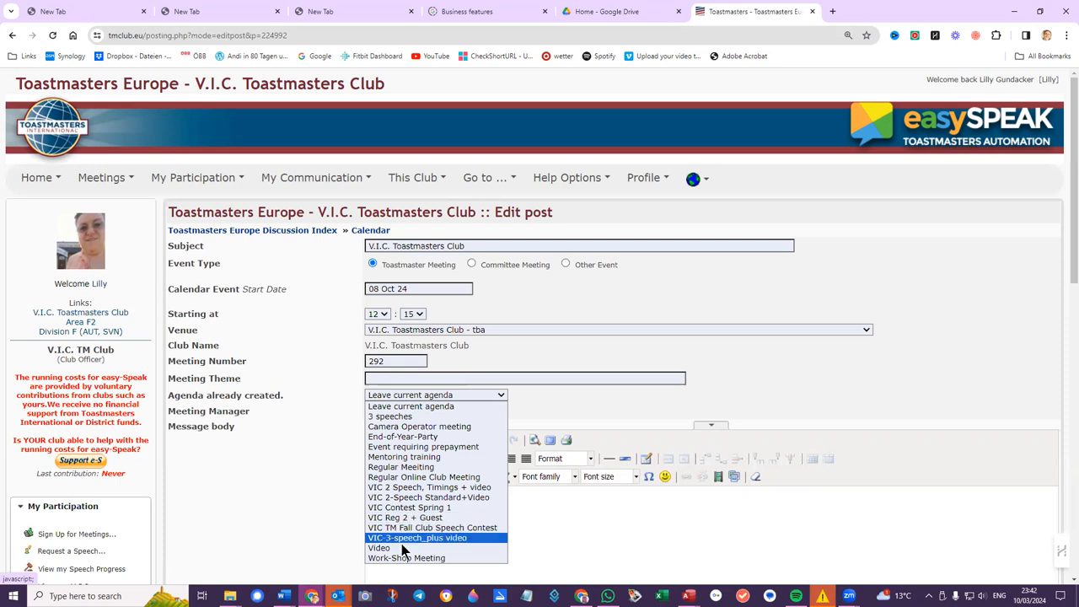
mouse_move(419, 517)
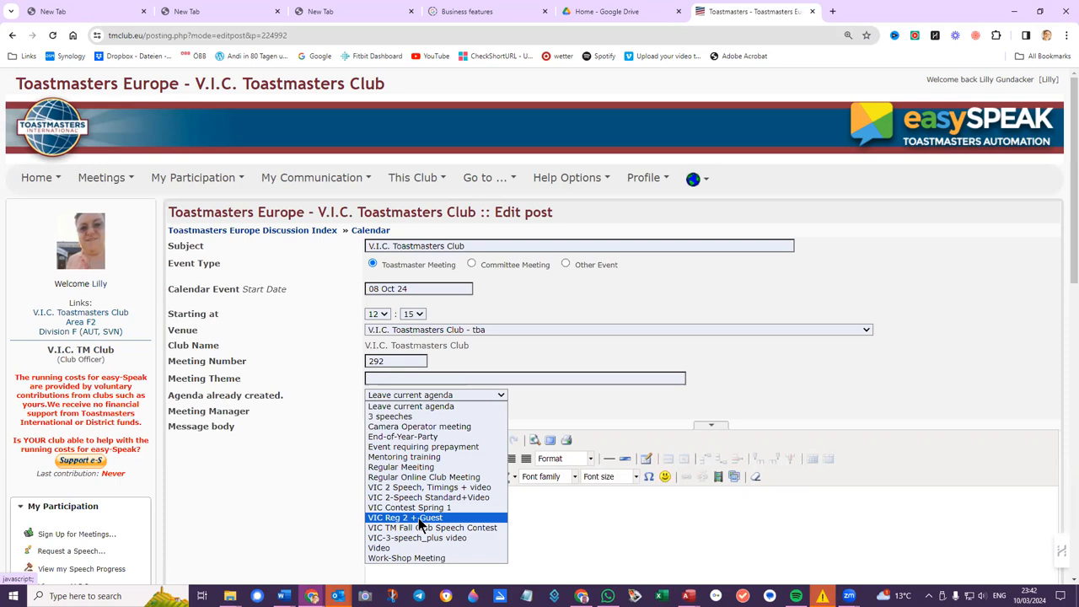
click(405, 517)
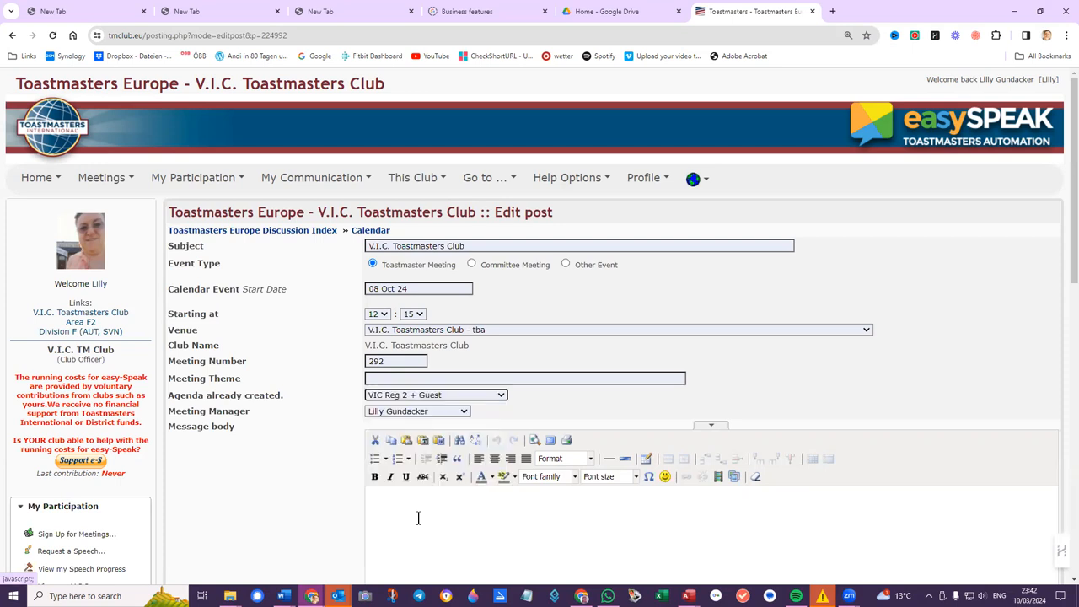
mouse_move(274, 379)
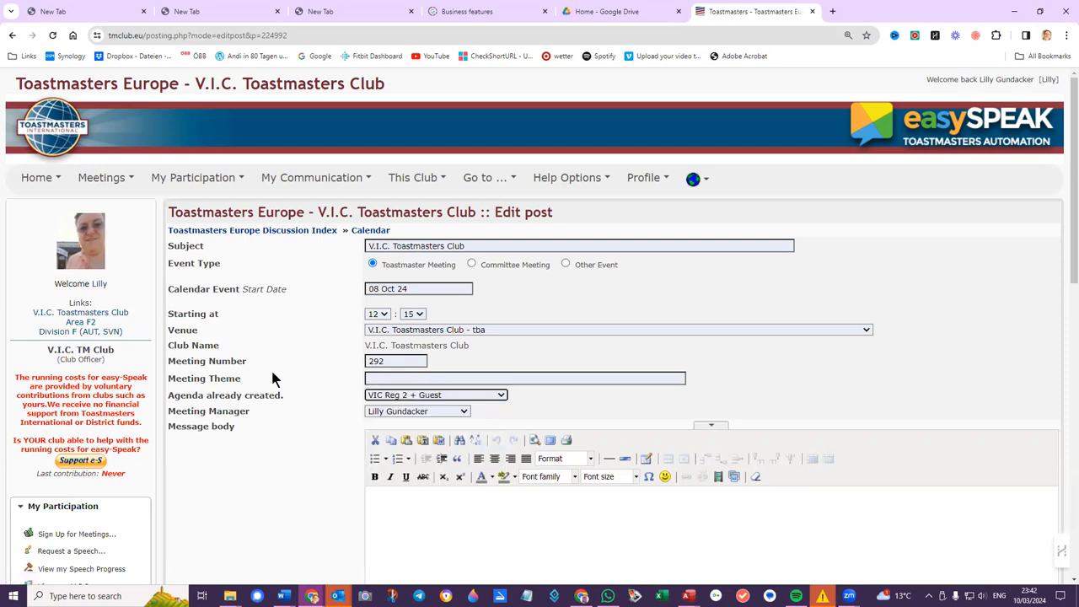
mouse_move(460, 136)
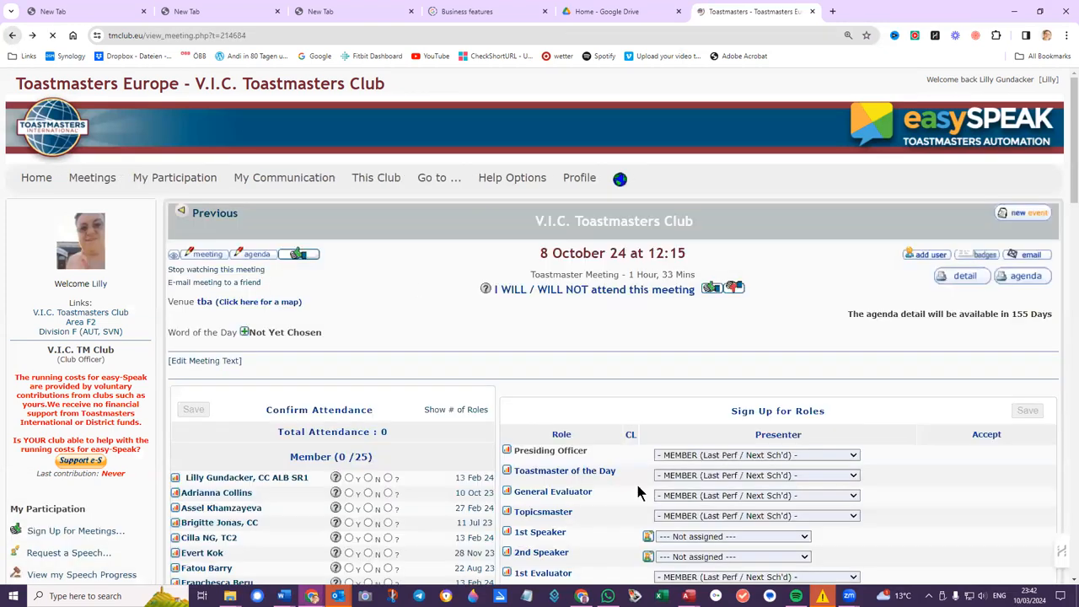
Step: Scroll to Sign Up for Roles and list members available for 1st Evaluator
scroll(down, 3)
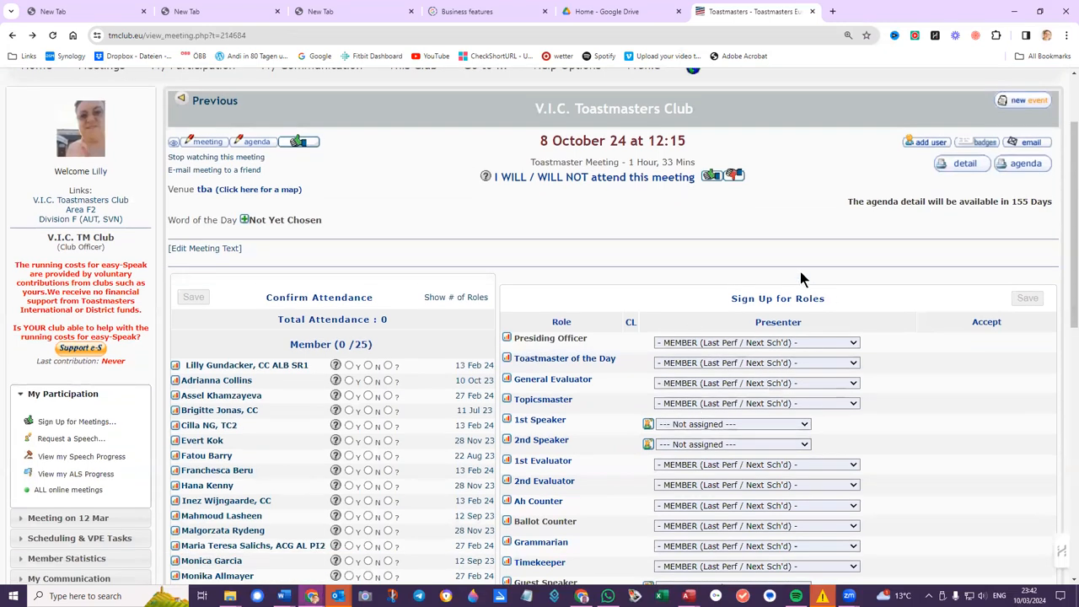
click(644, 177)
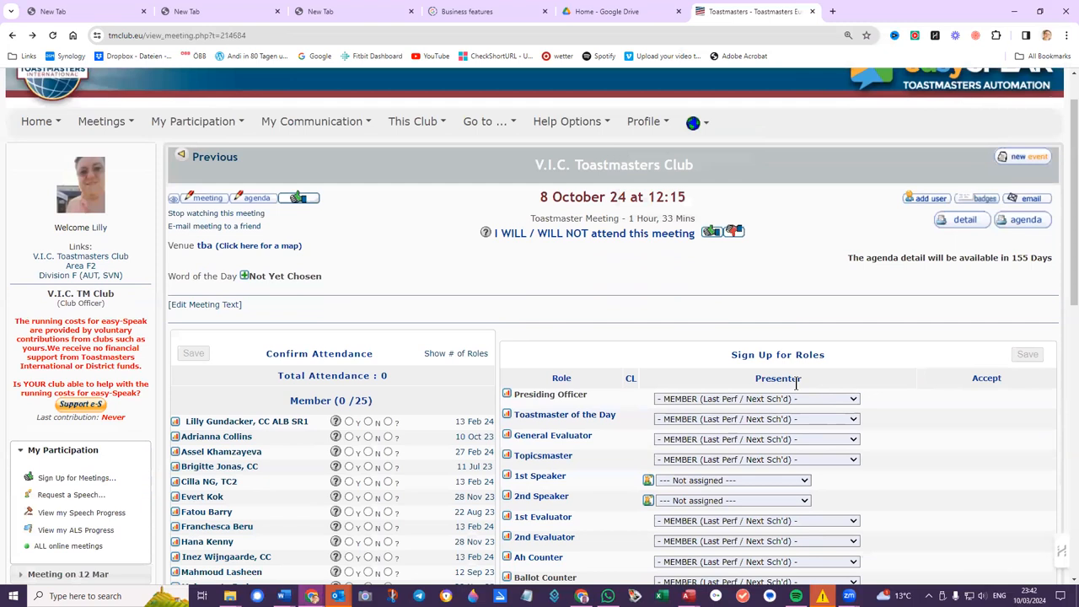
scroll(down, 3)
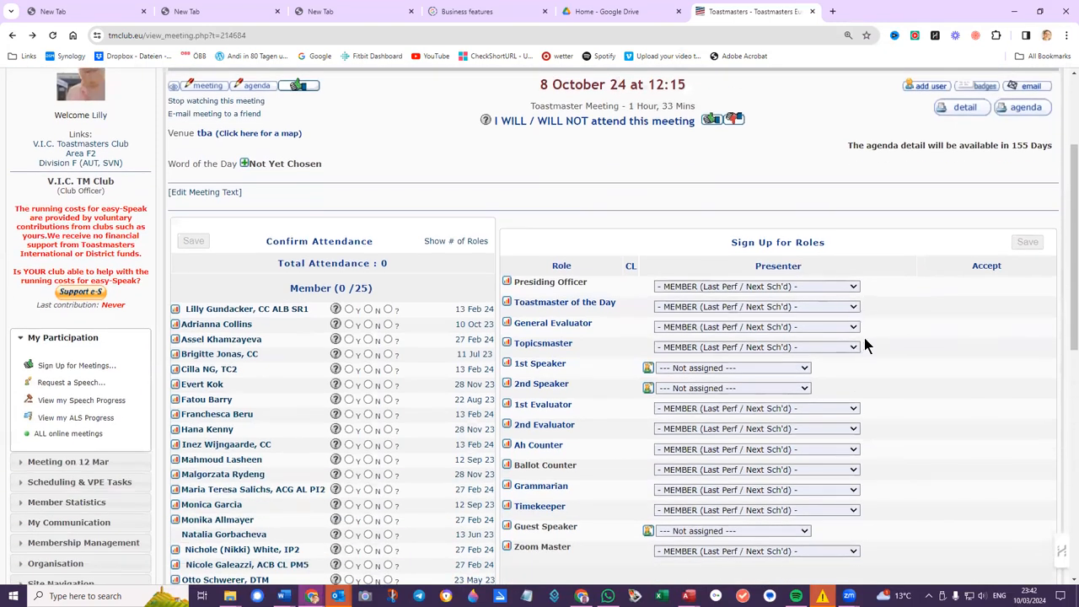
scroll(down, 3)
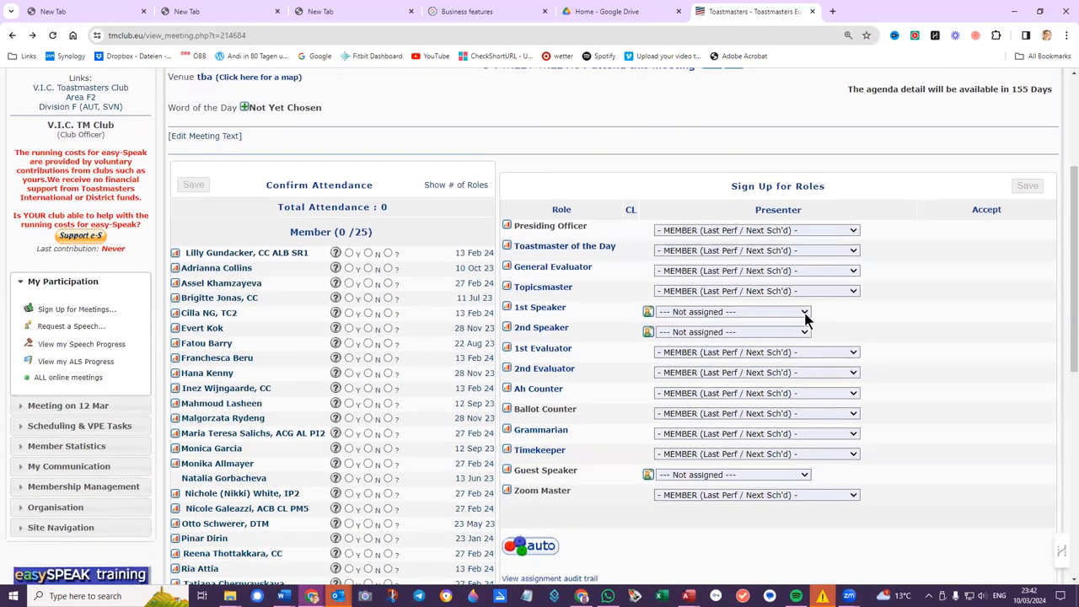
click(802, 331)
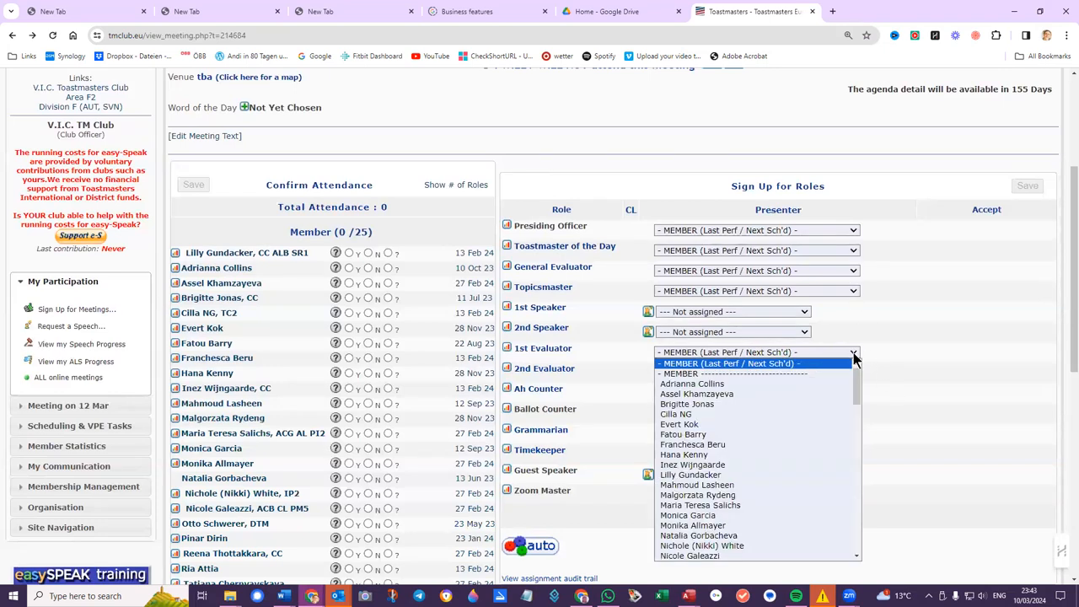
scroll(down, 3)
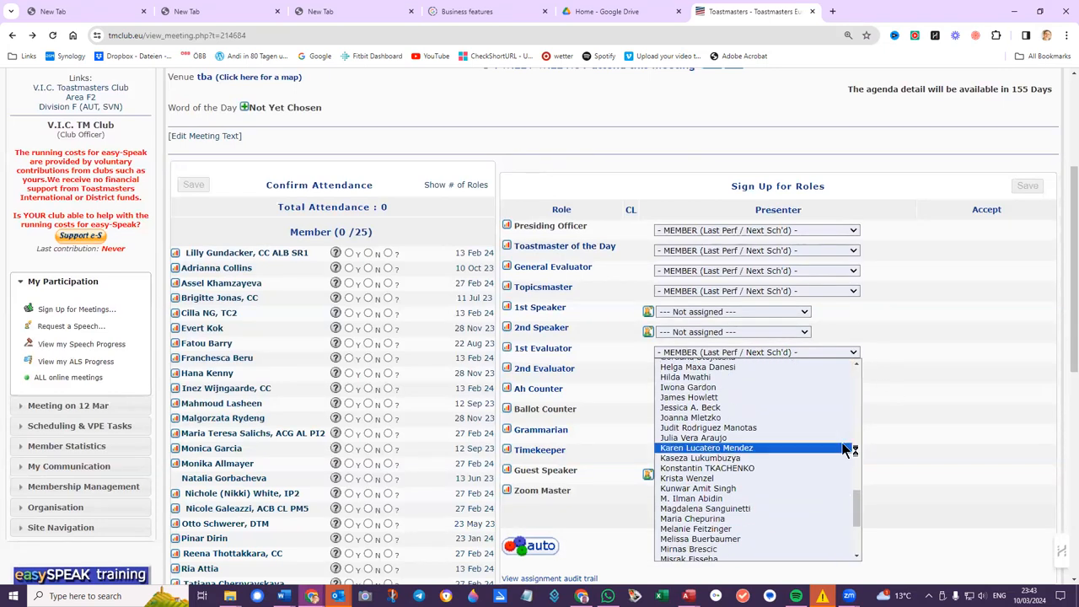
scroll(down, 3)
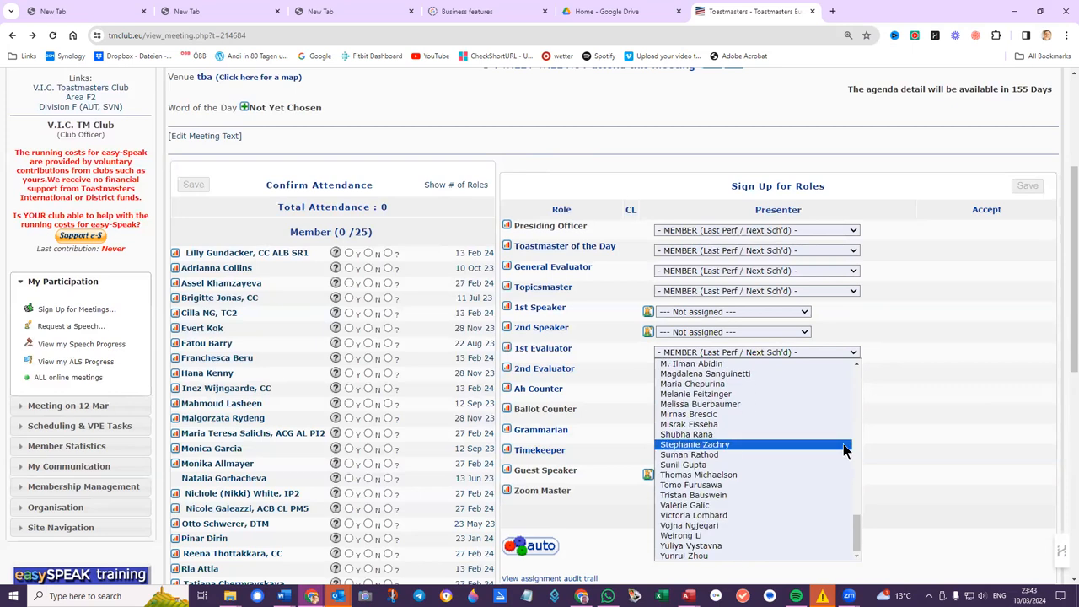
scroll(up, 3)
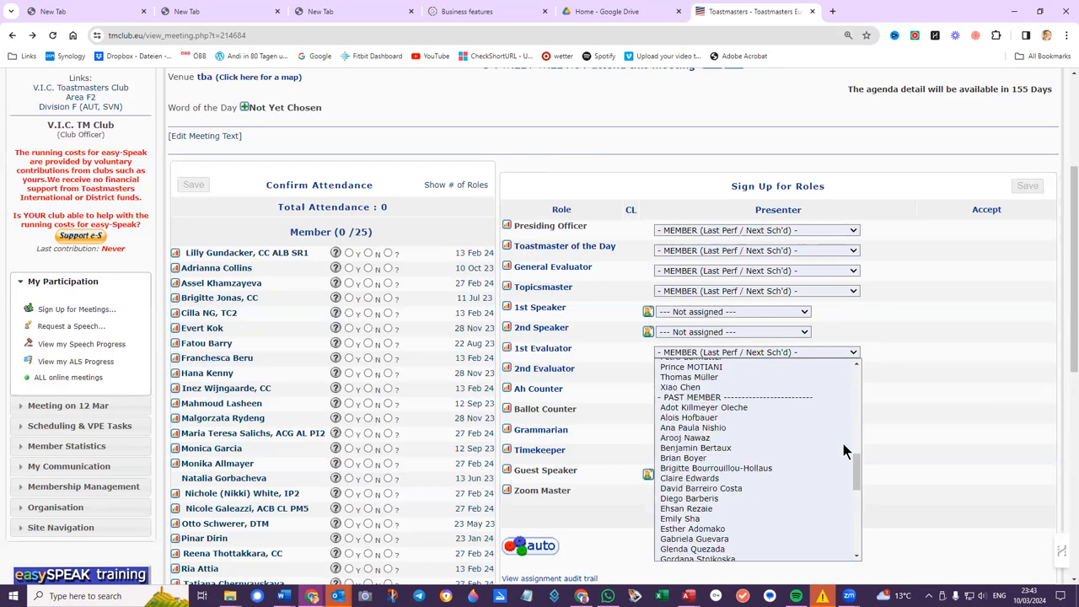
scroll(up, 3)
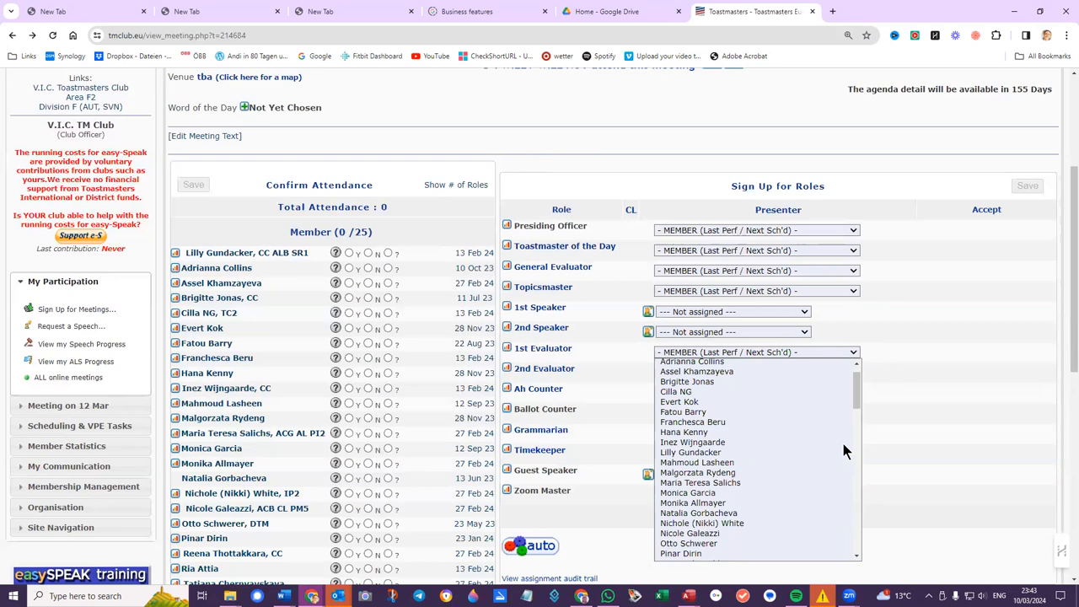
click(911, 354)
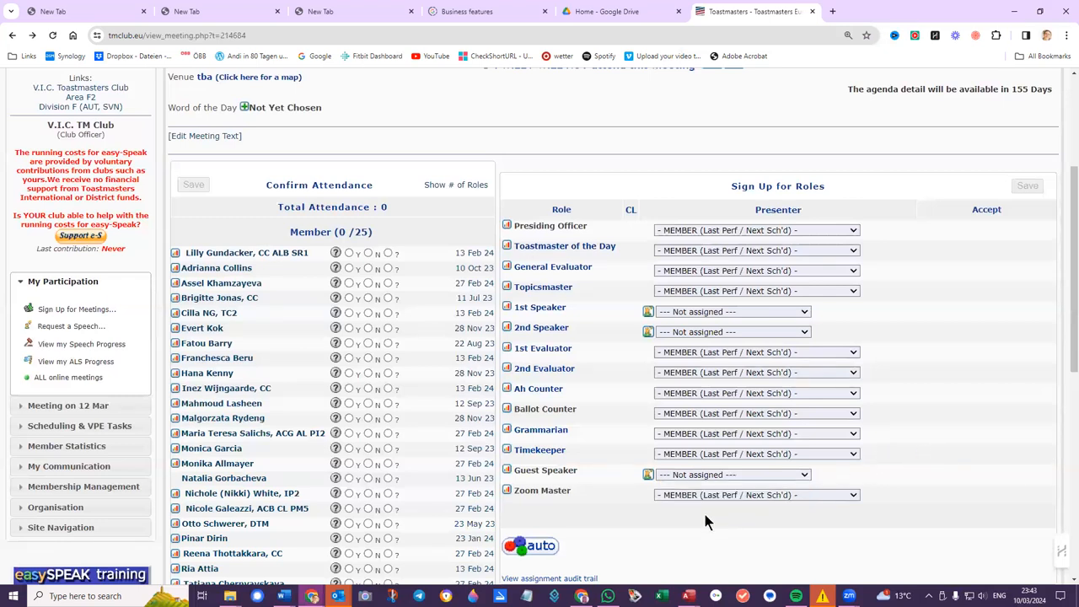
mouse_move(792, 517)
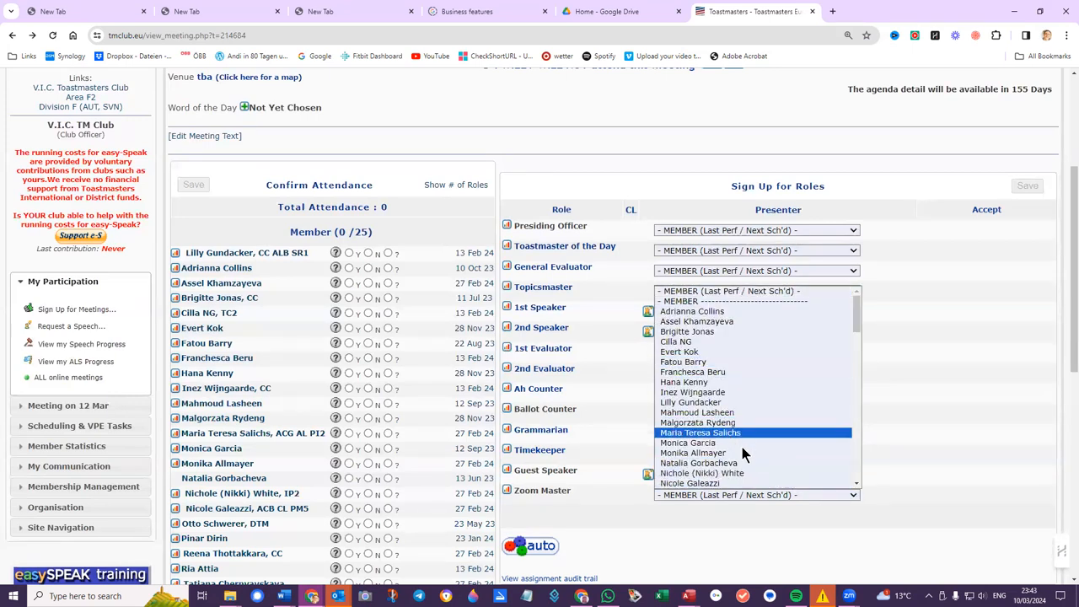
mouse_move(742, 483)
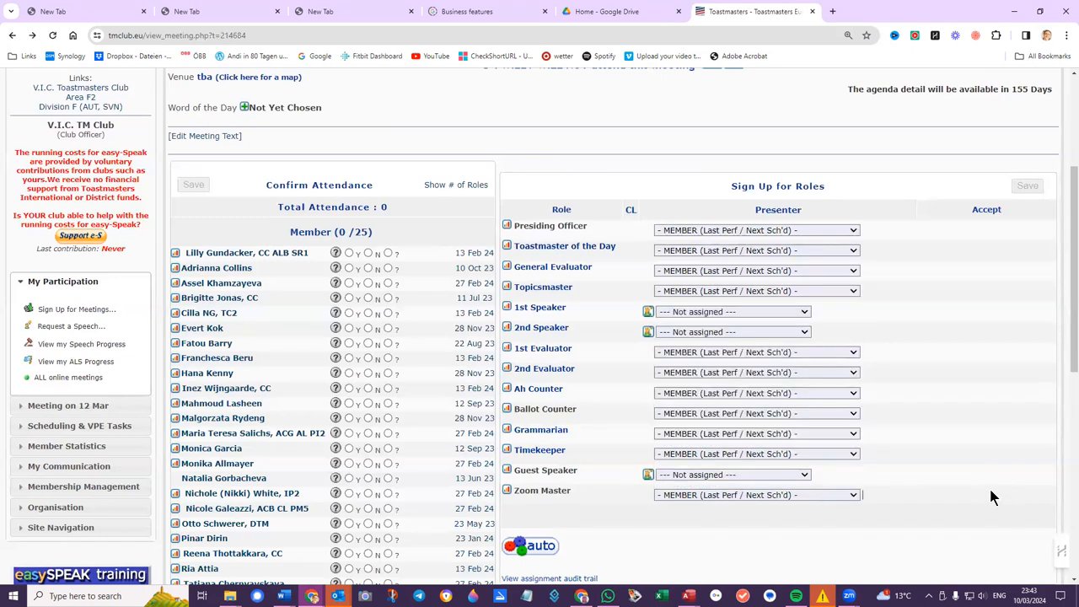
scroll(up, 3)
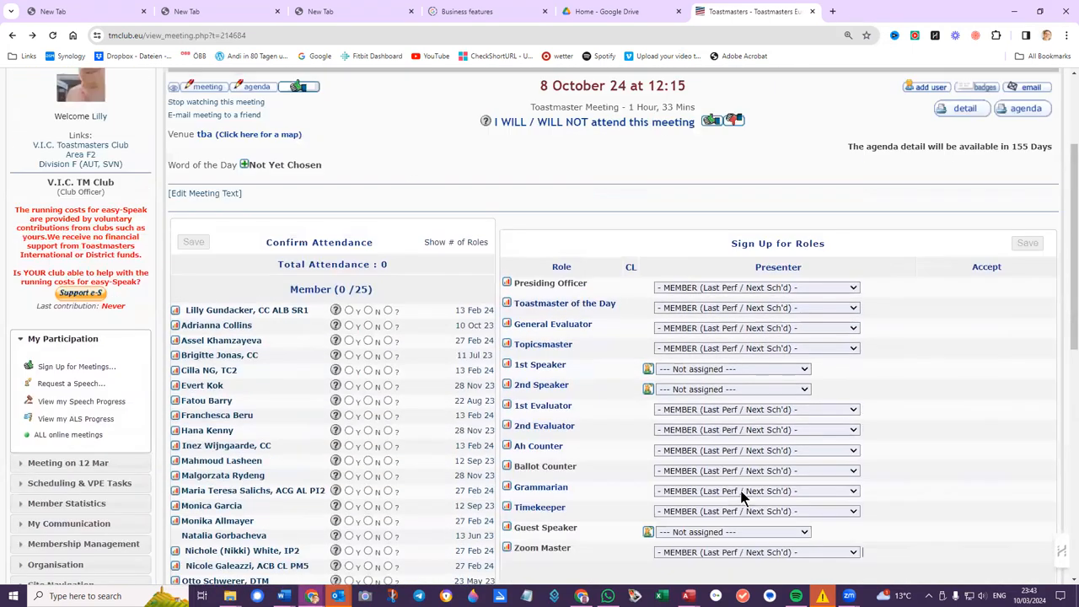
click(644, 177)
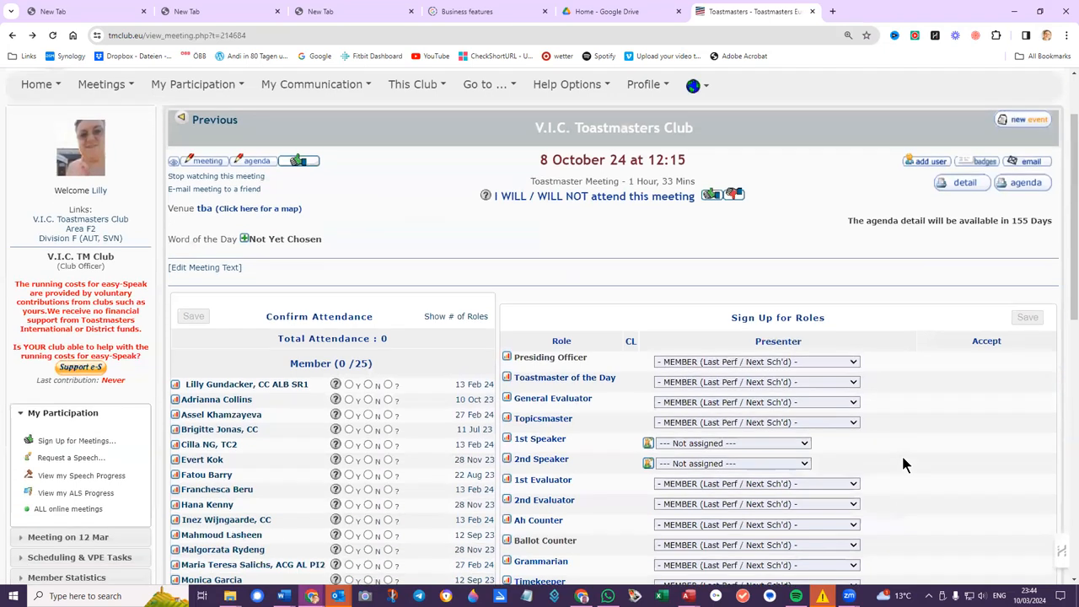
scroll(down, 3)
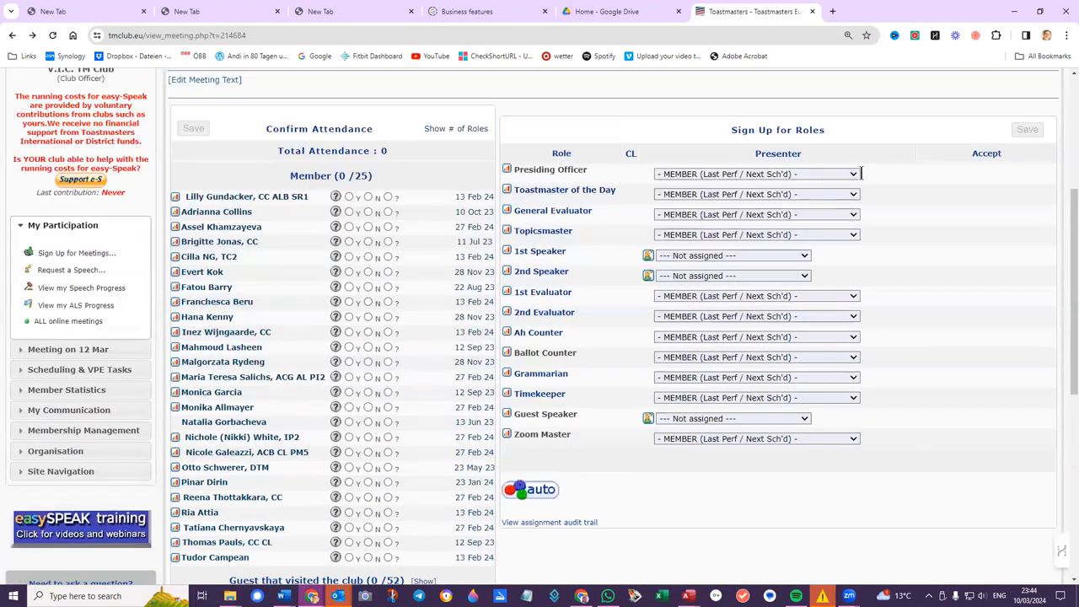
mouse_move(765, 403)
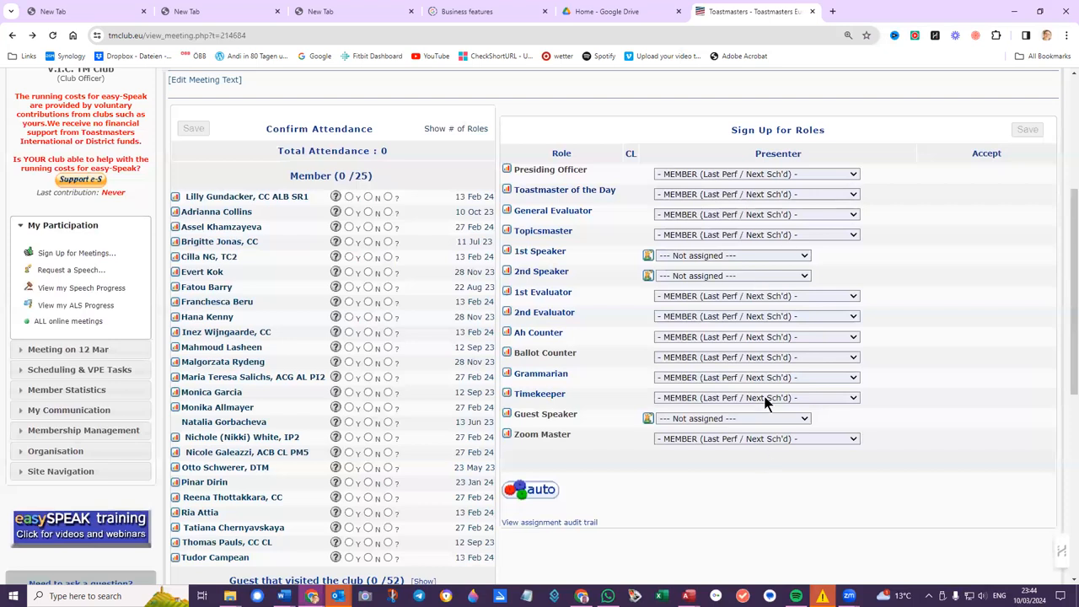
click(853, 174)
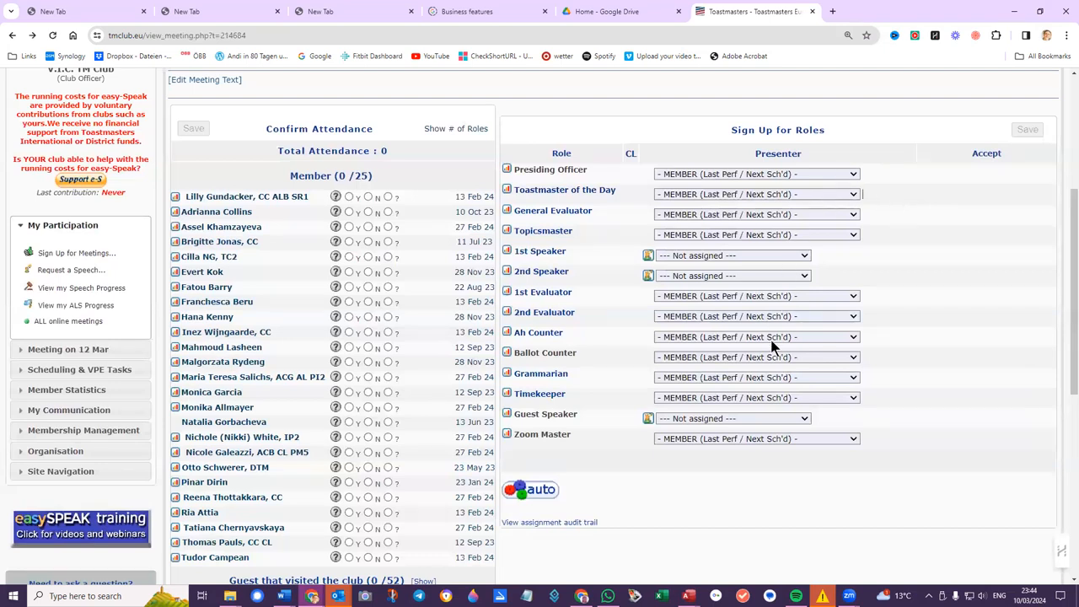
scroll(up, 3)
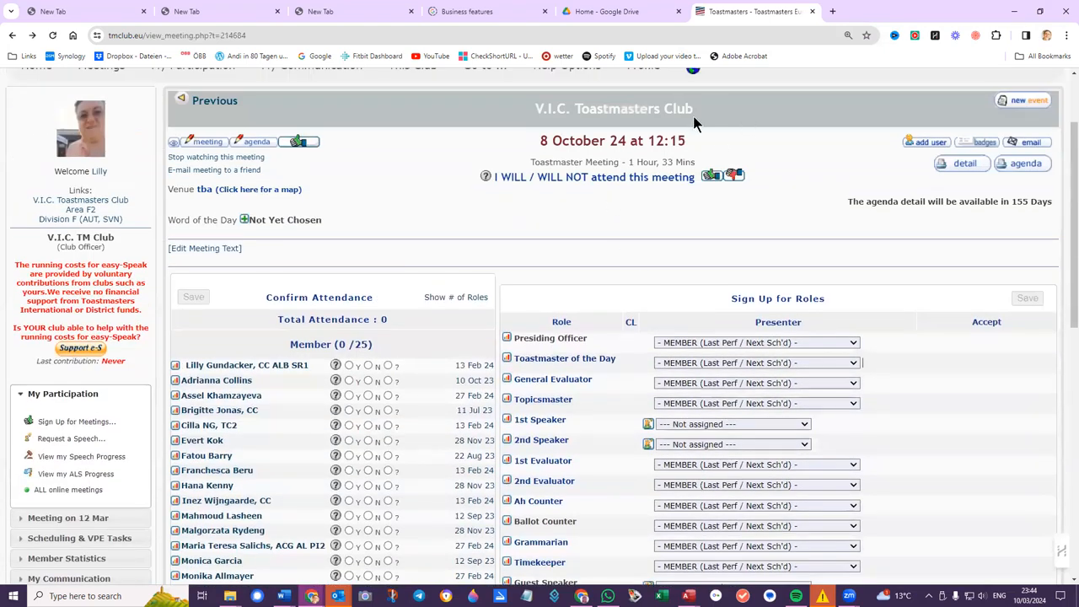
Step: Switch to club member view and review the four unassigned roles and zero attendance
scroll(up, 3)
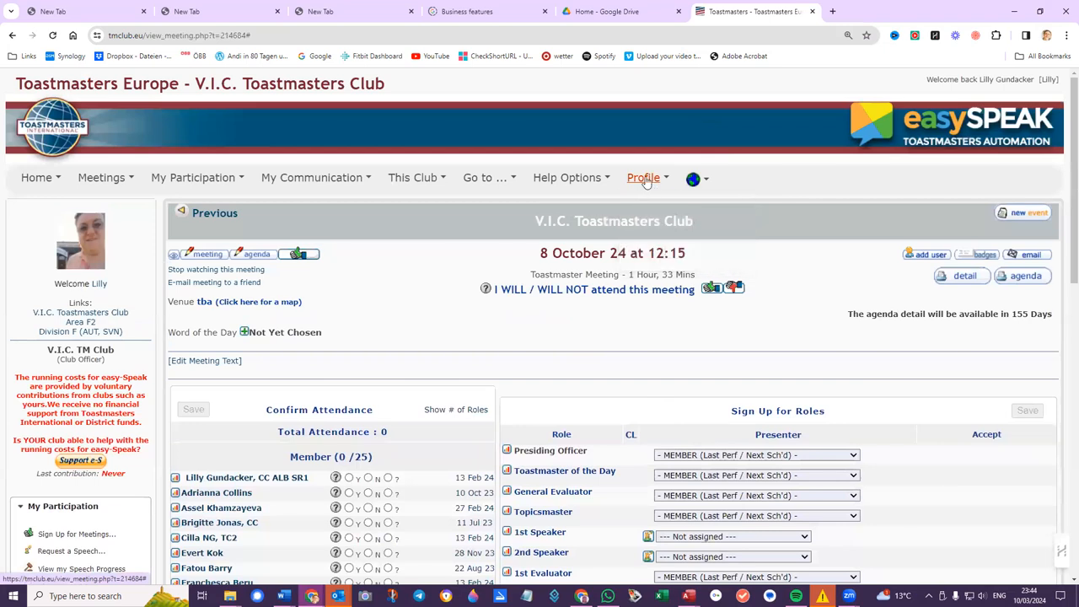
click(643, 177)
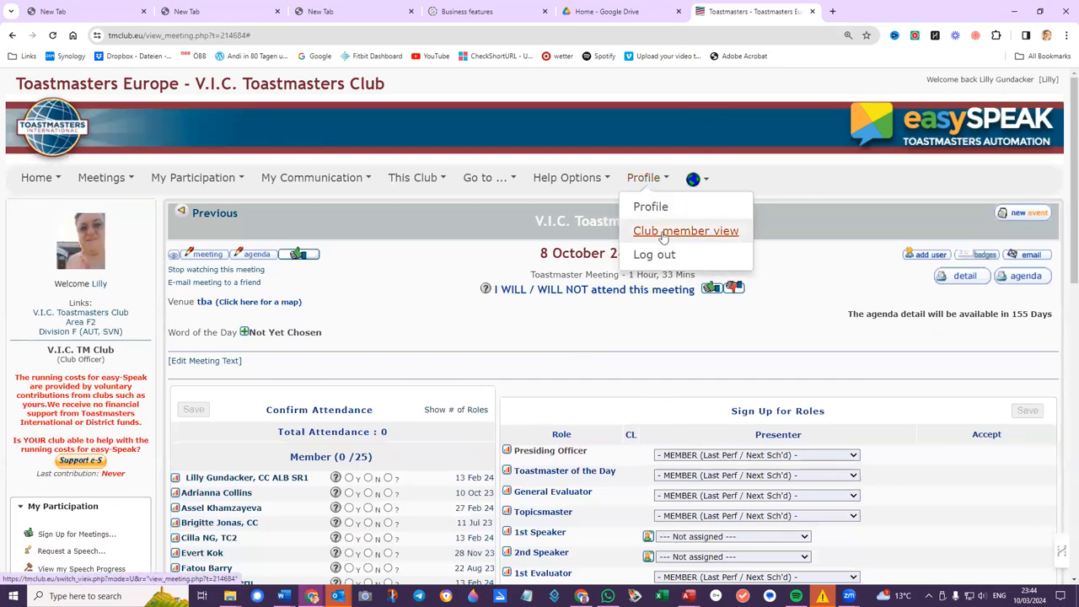
click(686, 231)
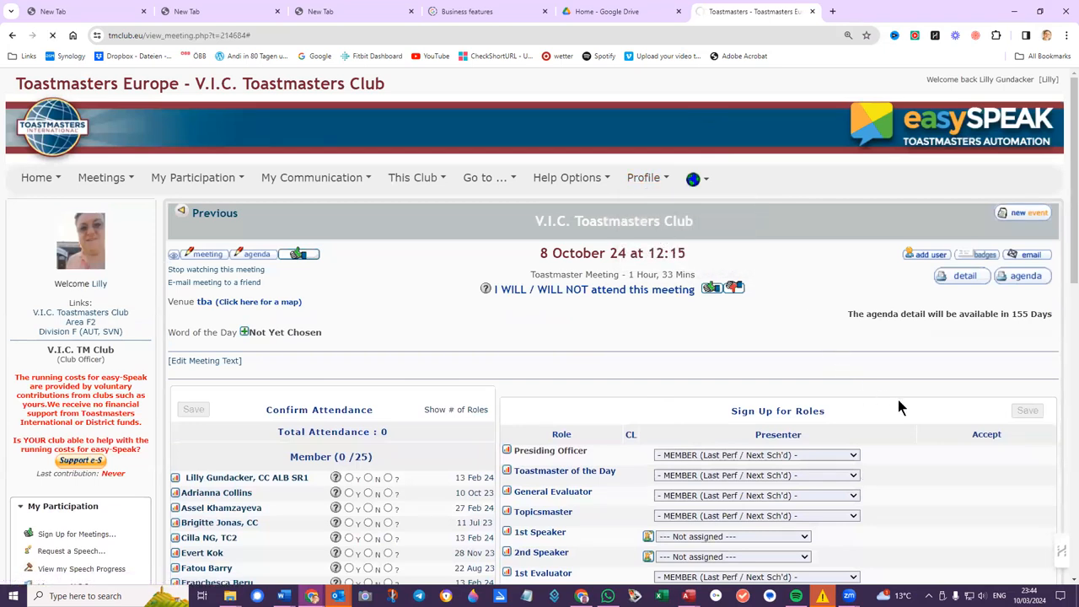
scroll(down, 3)
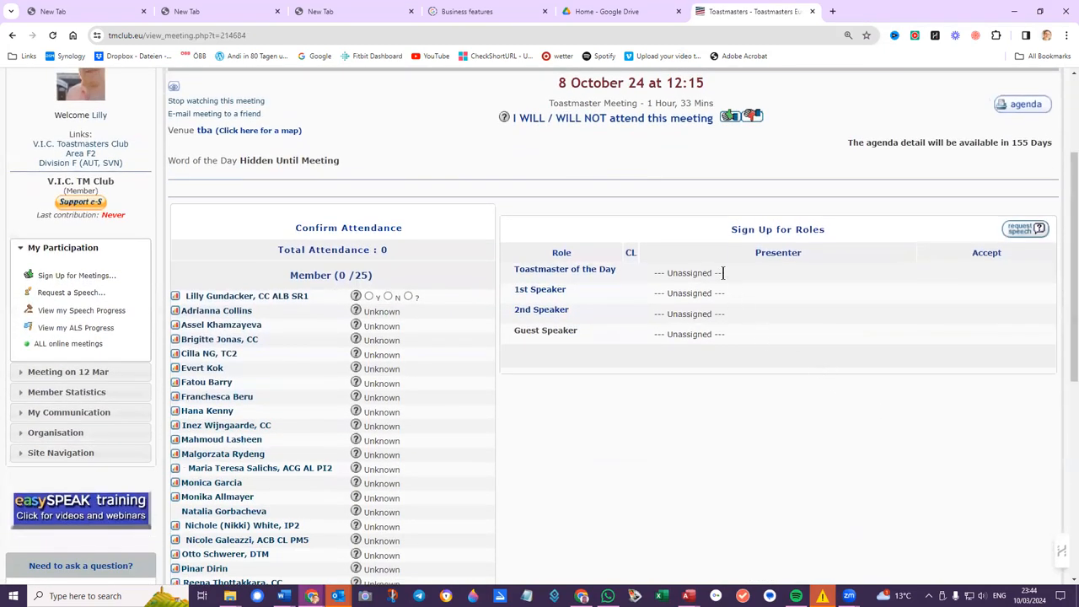
mouse_move(702, 254)
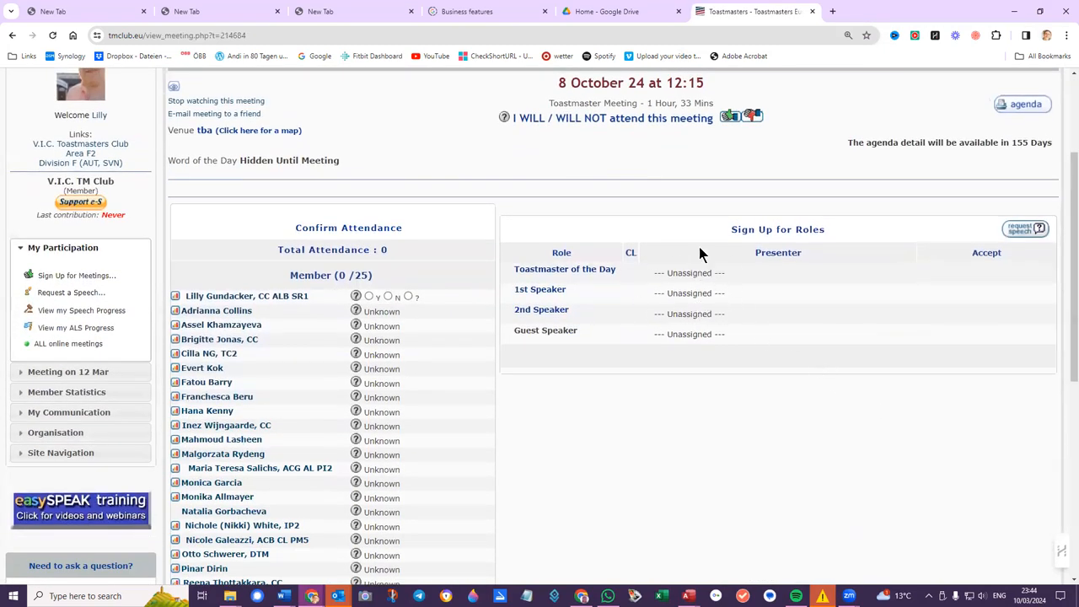
mouse_move(391, 225)
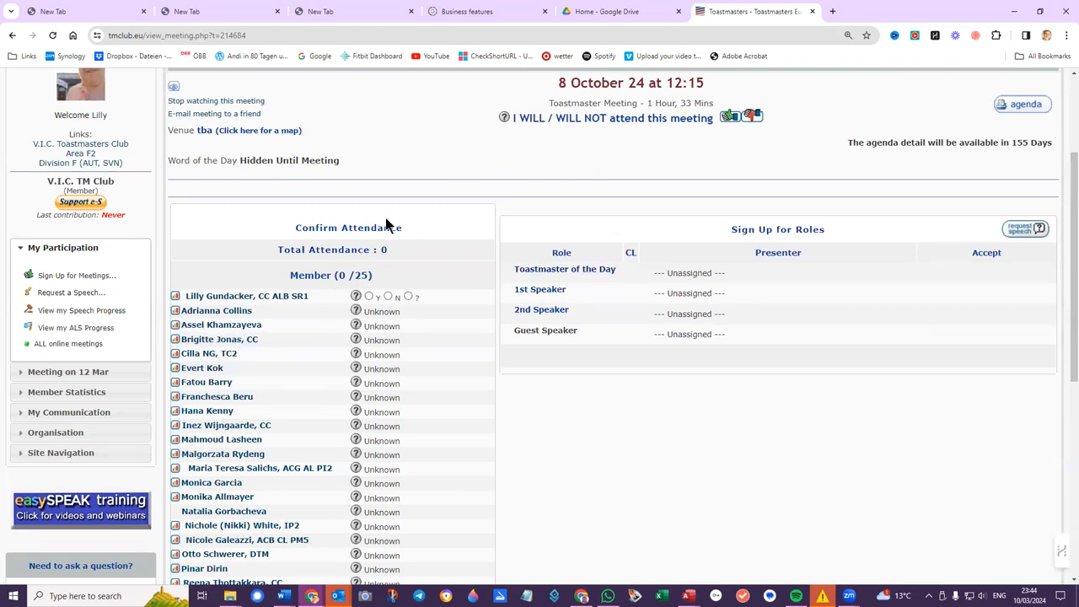
scroll(up, 3)
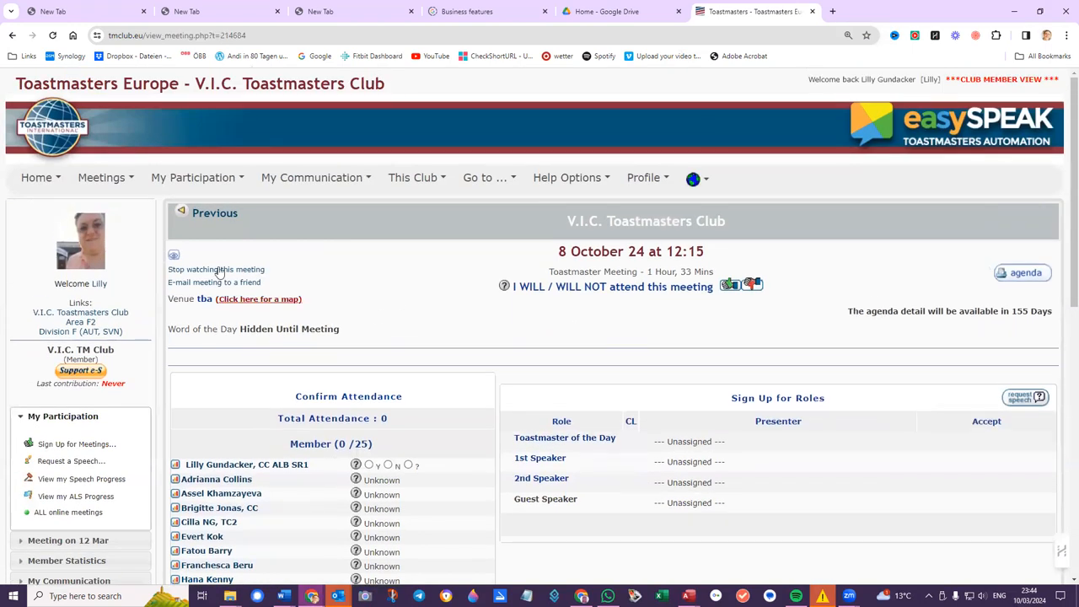
mouse_move(413, 258)
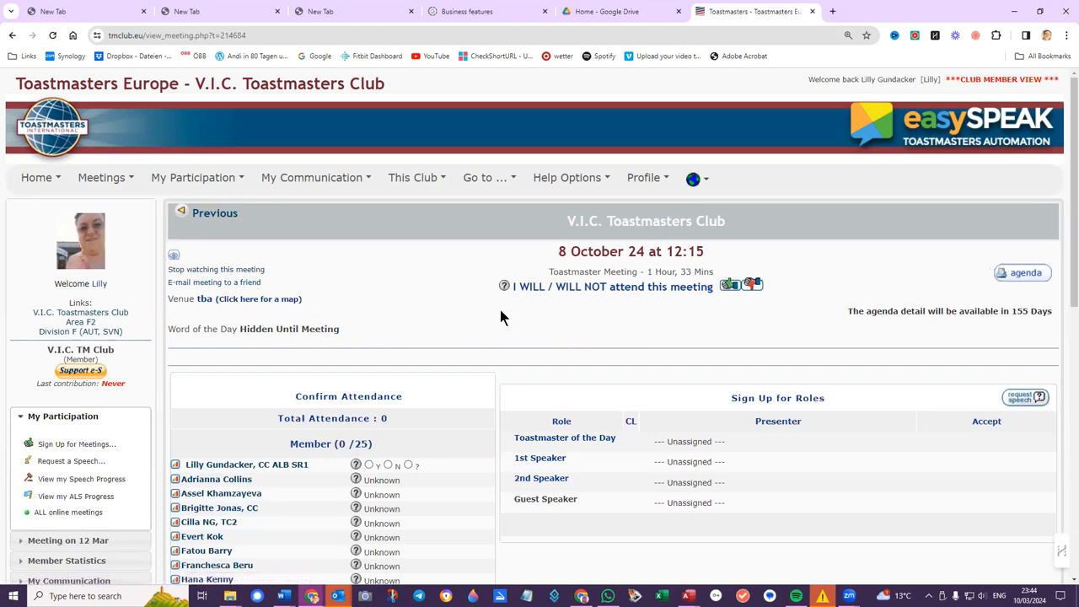
scroll(down, 3)
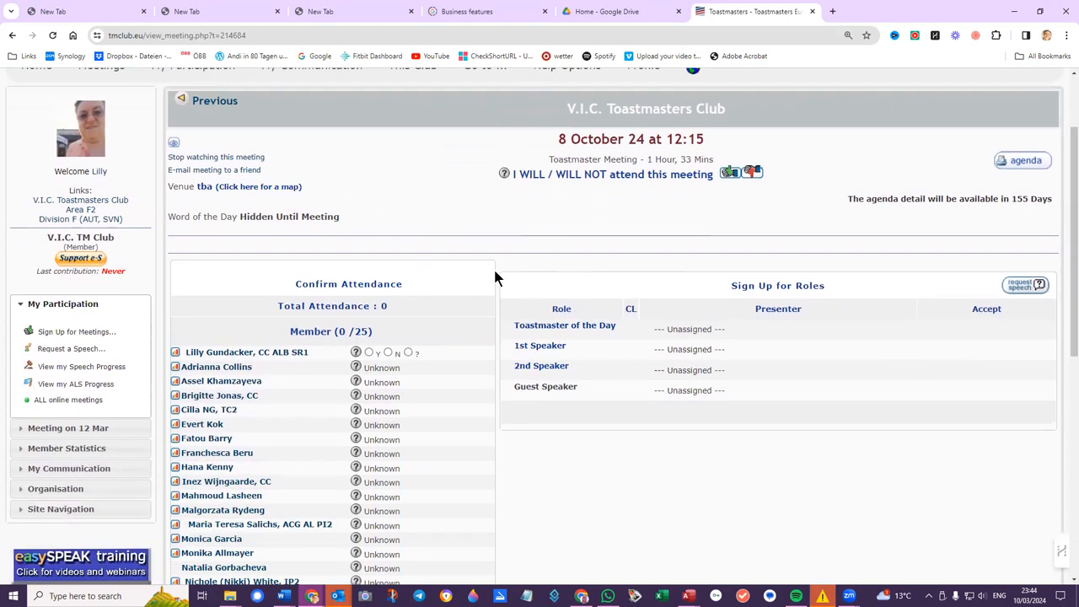
scroll(down, 3)
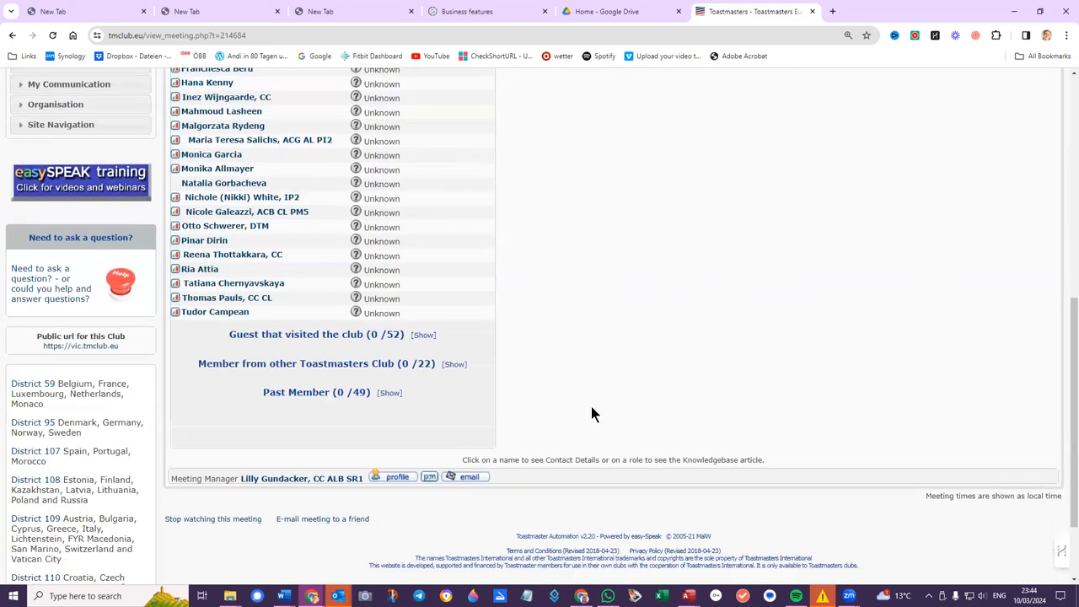
scroll(up, 3)
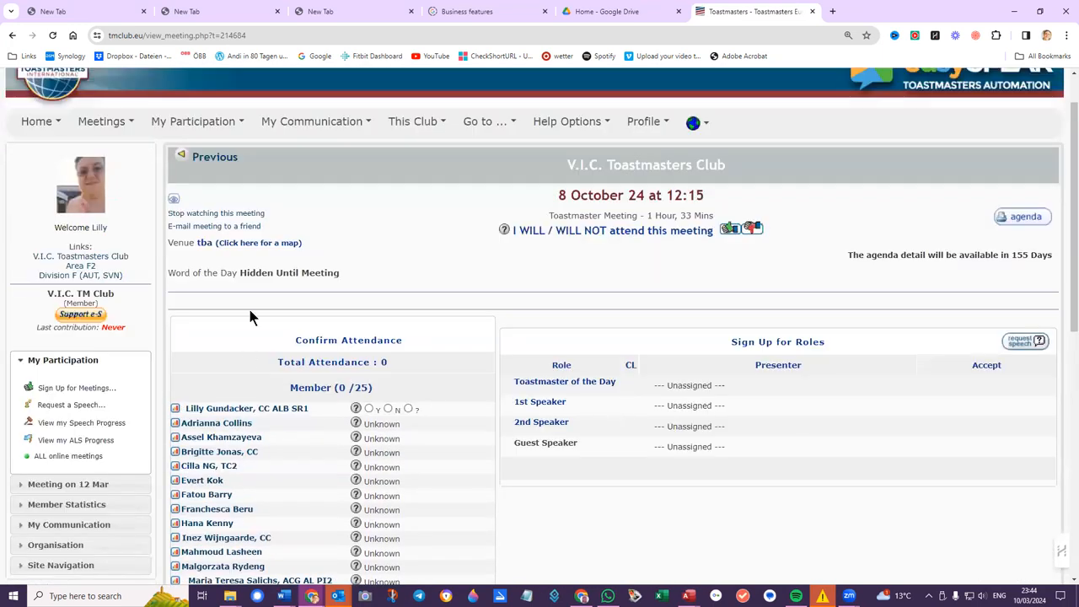
Step: Switch the meeting page back to officer view showing the full role set
click(643, 121)
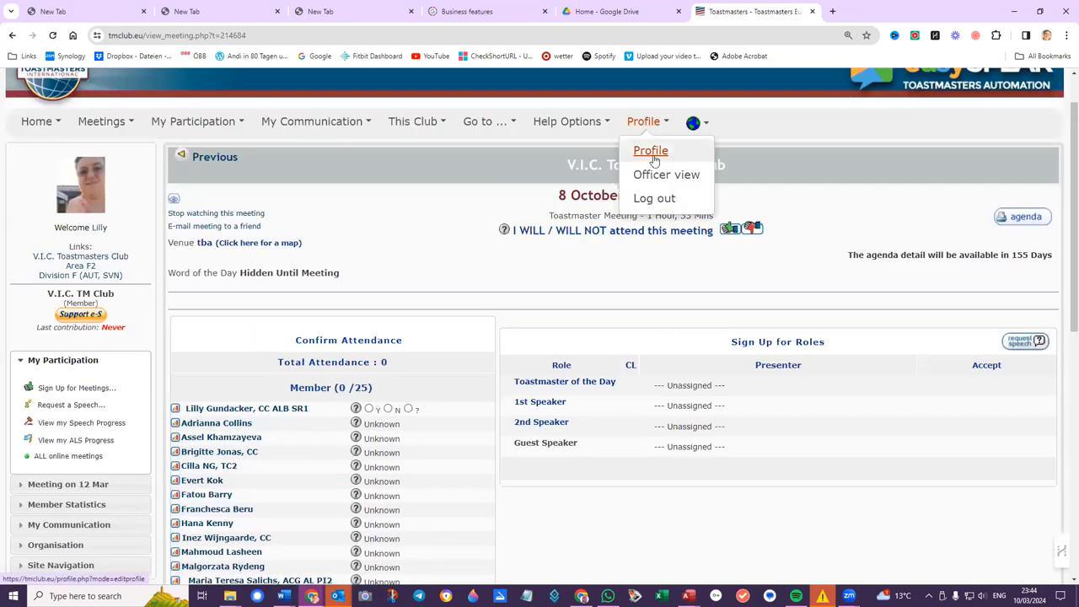
click(650, 150)
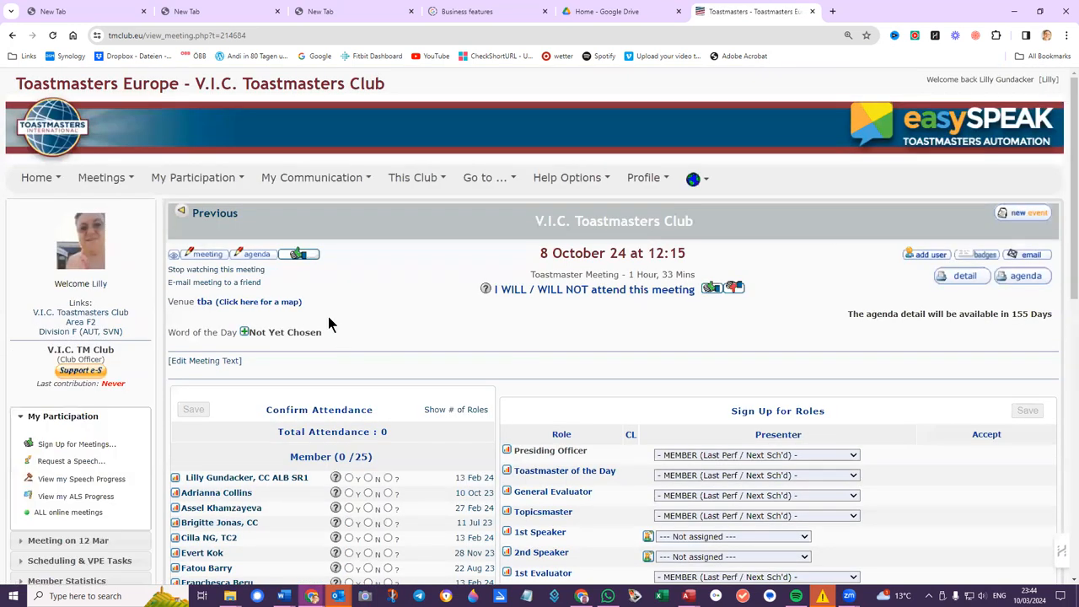
mouse_move(257, 254)
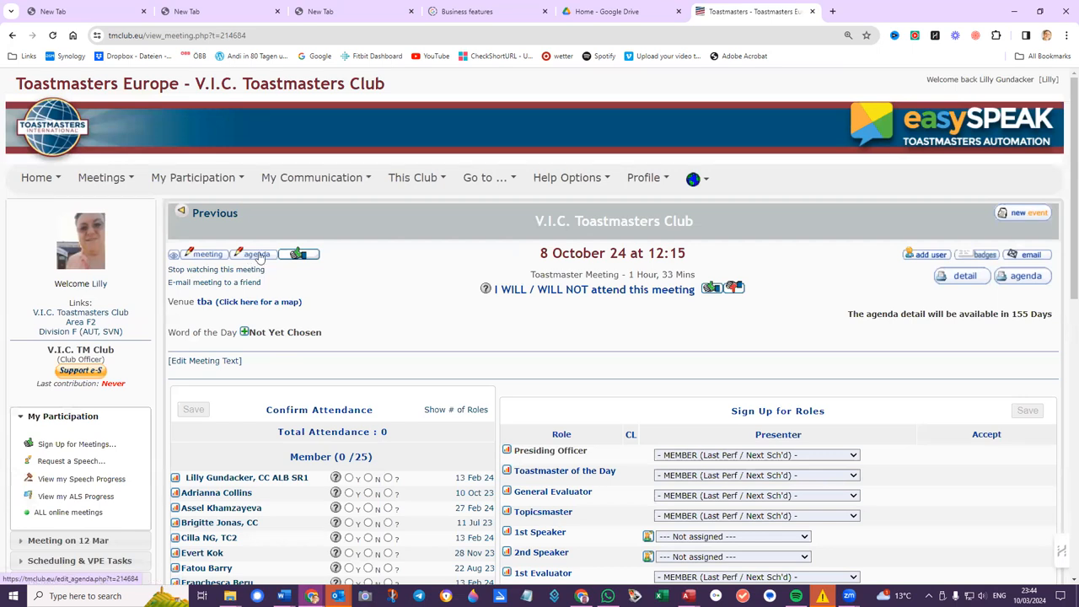
mouse_move(257, 254)
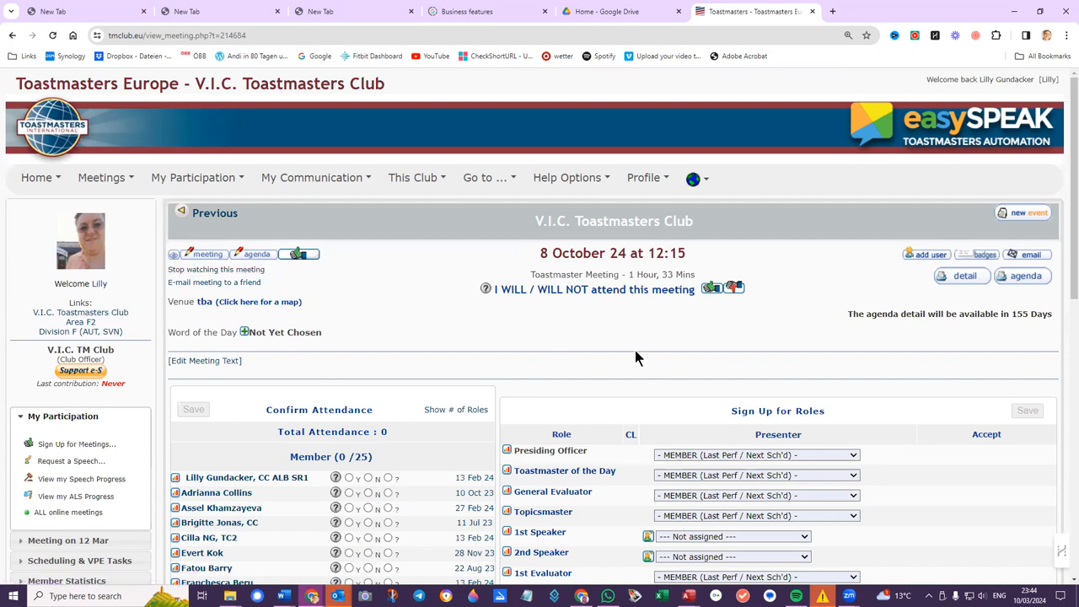
mouse_move(217, 269)
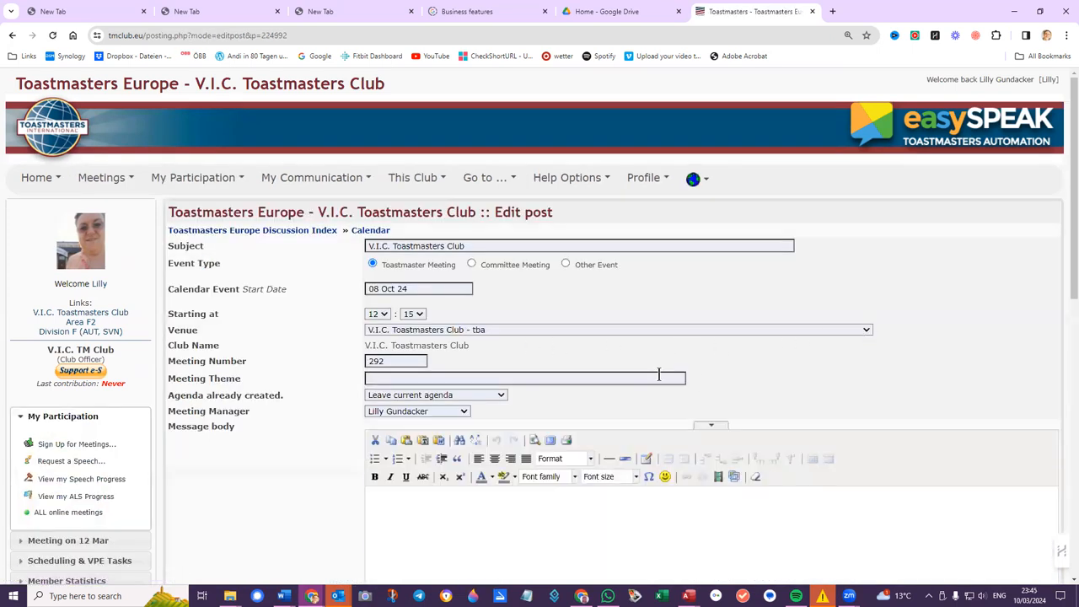
Step: Set the meeting's agenda template to Regular Meeting
click(501, 394)
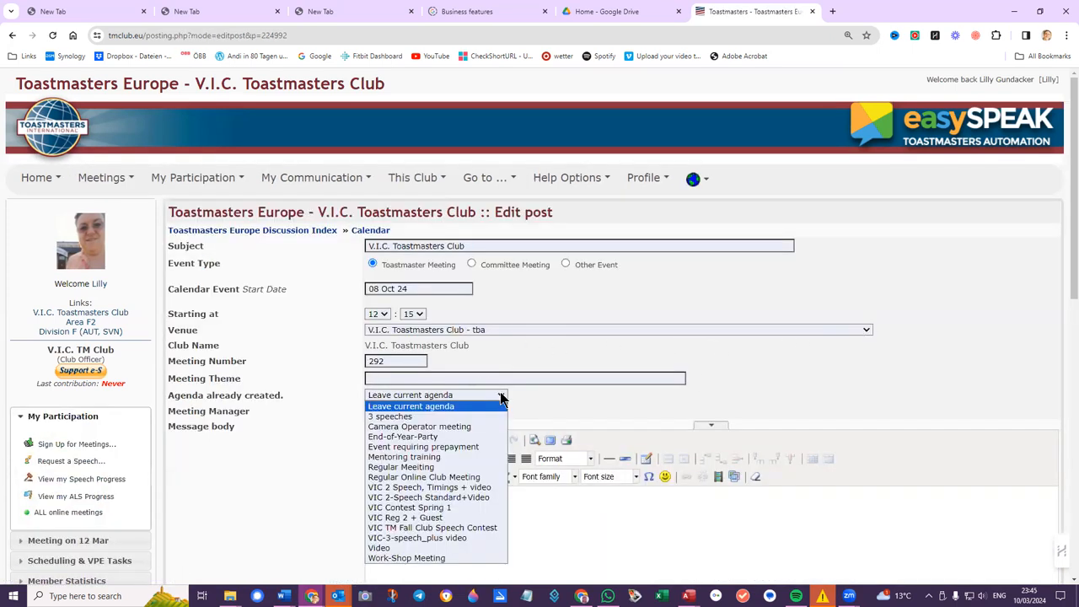
click(401, 466)
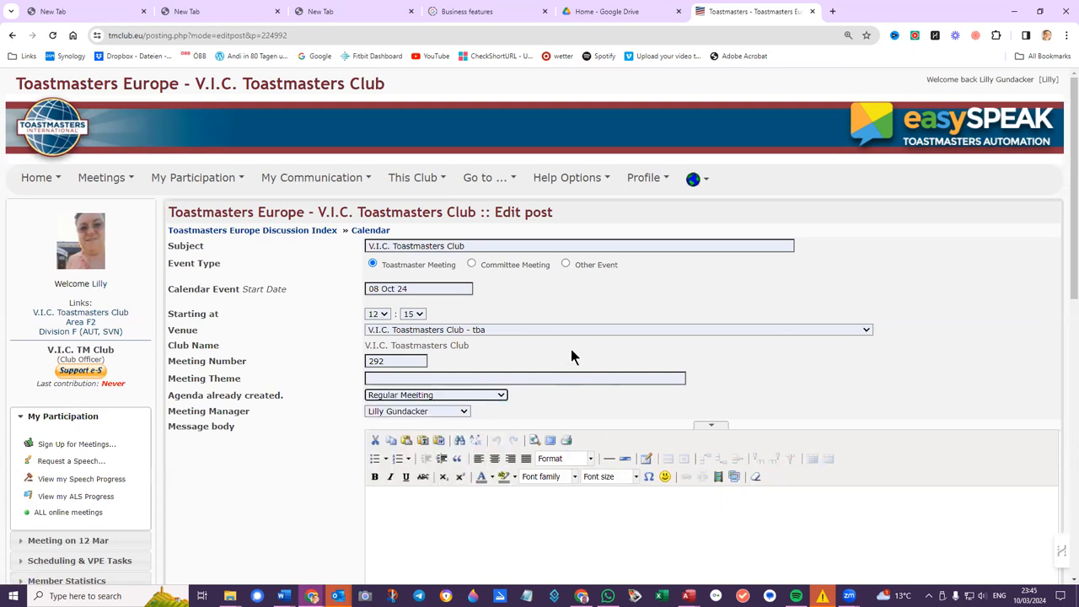
mouse_move(695, 360)
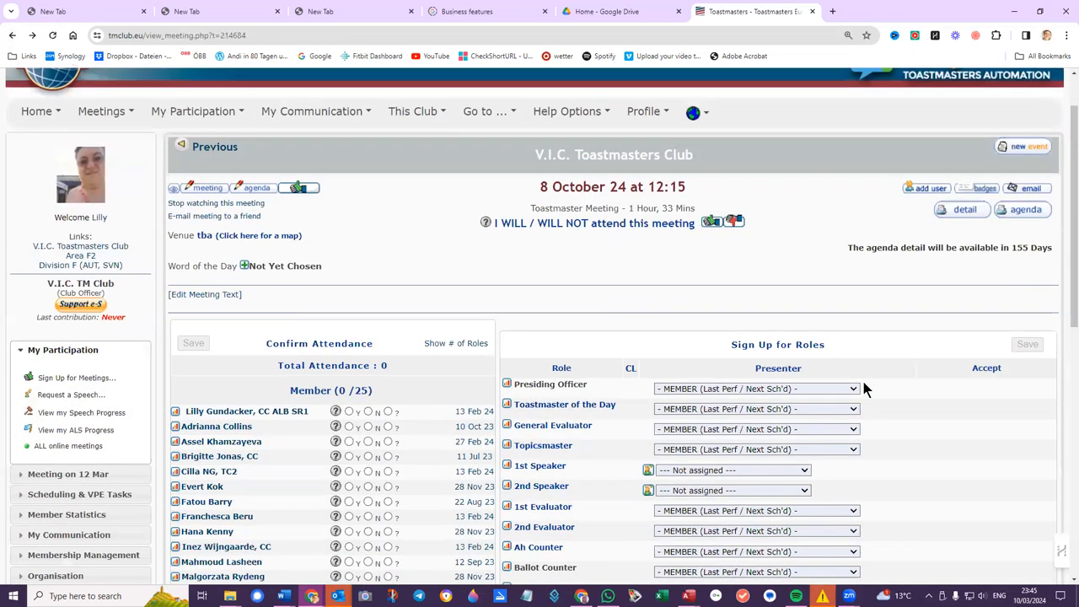
Step: Scroll through the role list from Presiding Officer to Zoom Master
scroll(down, 3)
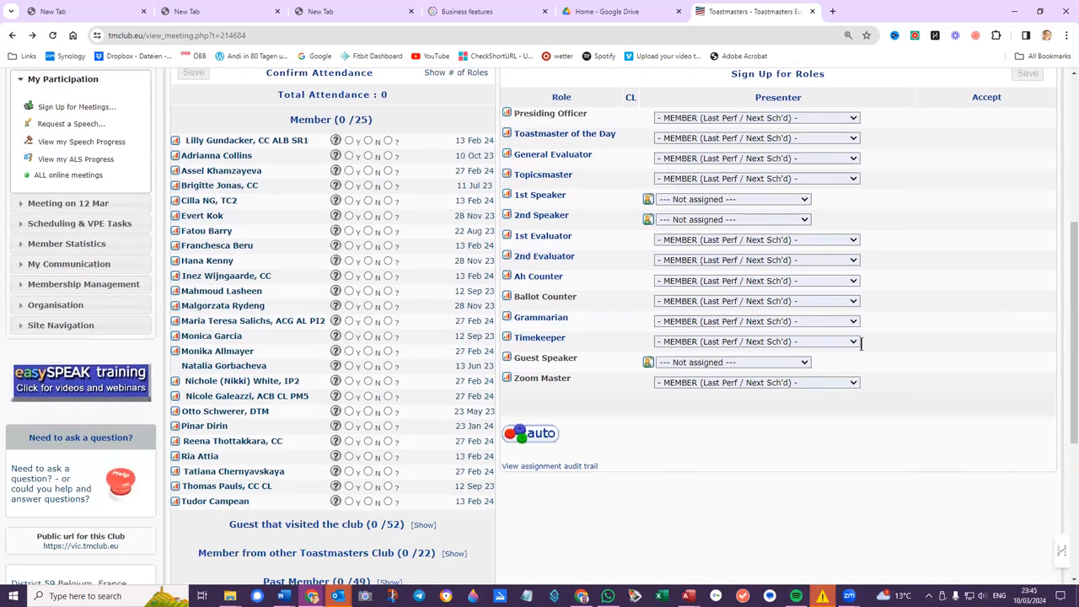
scroll(up, 3)
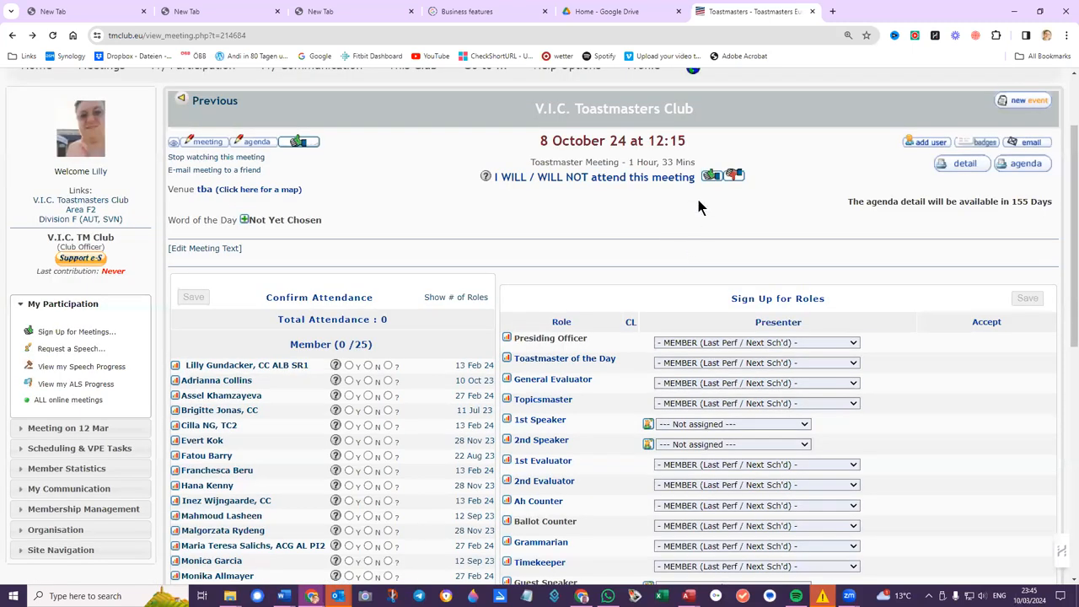
Step: Switch to club member view again and review four unassigned roles and Unknown attendance
click(643, 177)
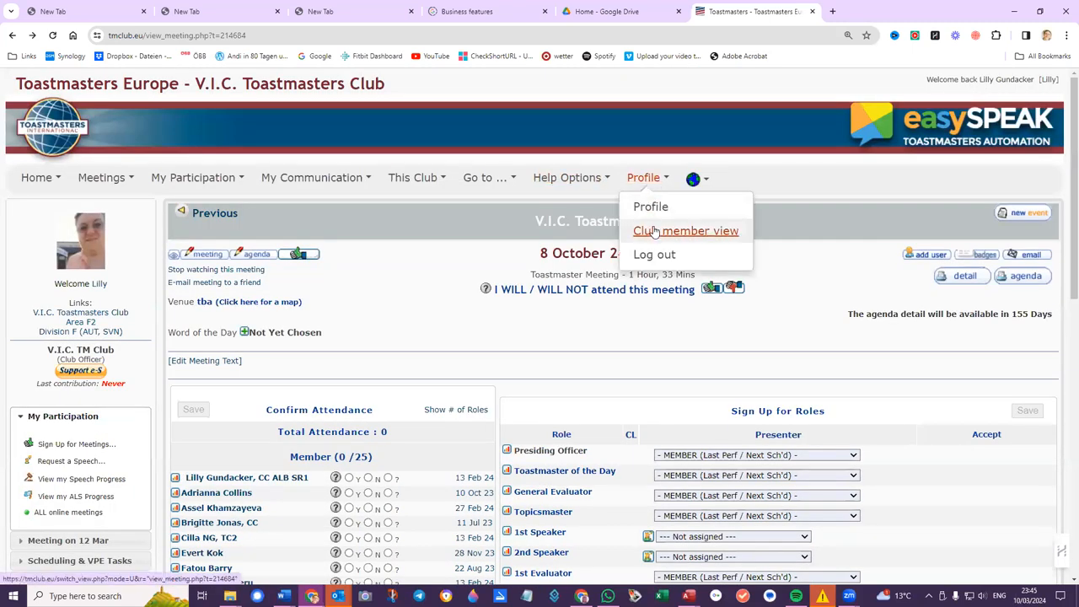
click(692, 178)
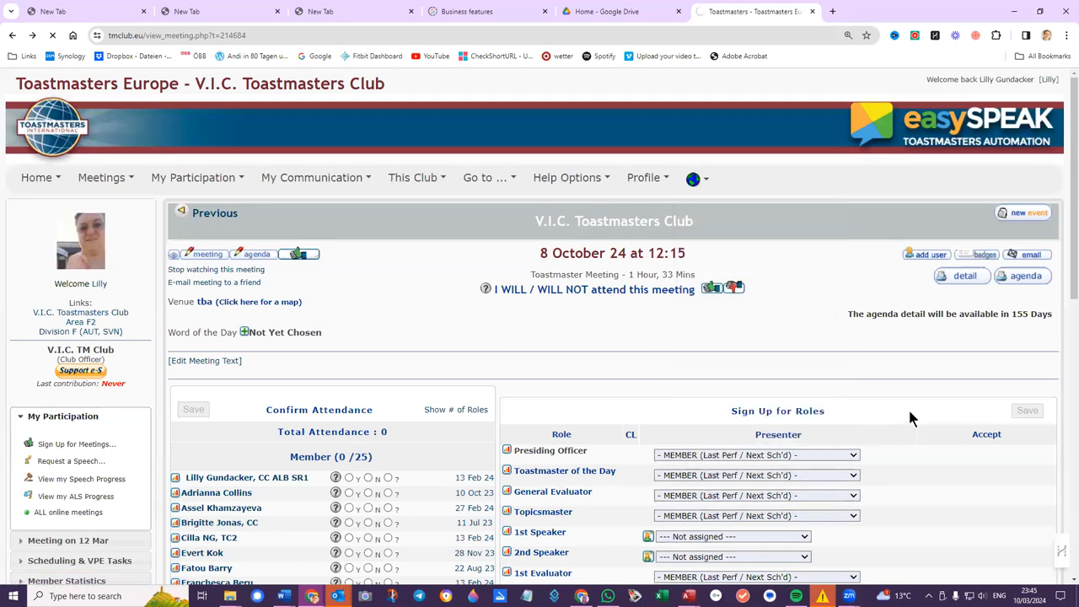
scroll(down, 3)
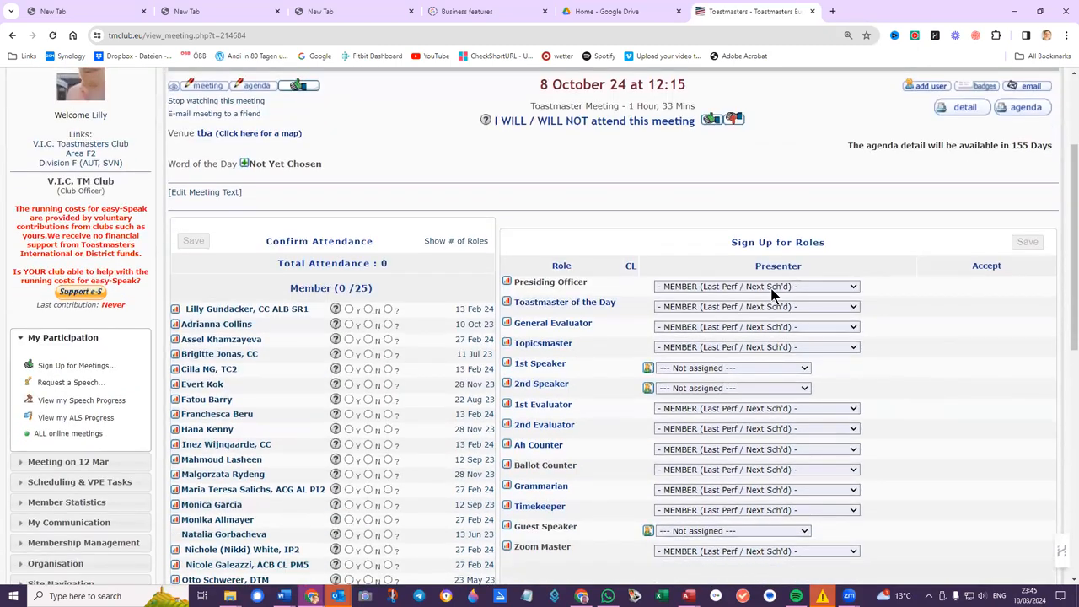
click(644, 177)
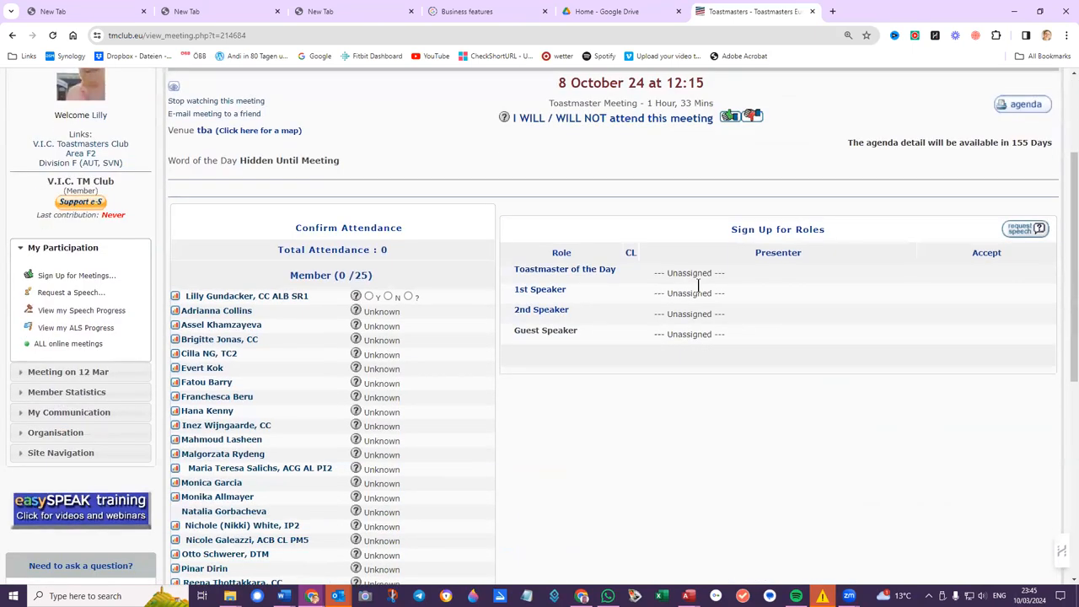
scroll(down, 3)
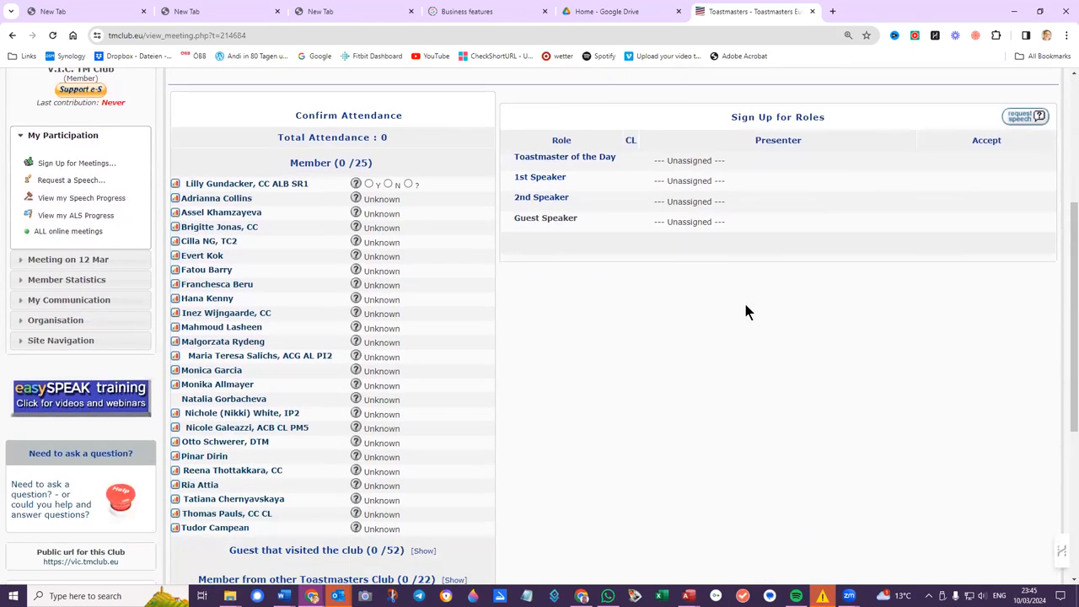
mouse_move(758, 312)
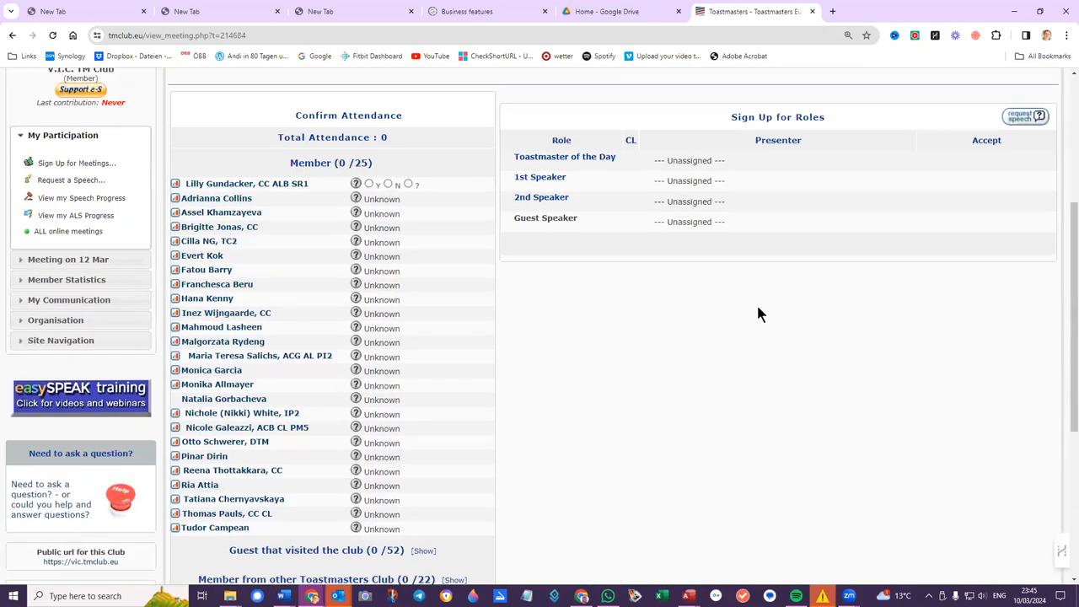
scroll(up, 3)
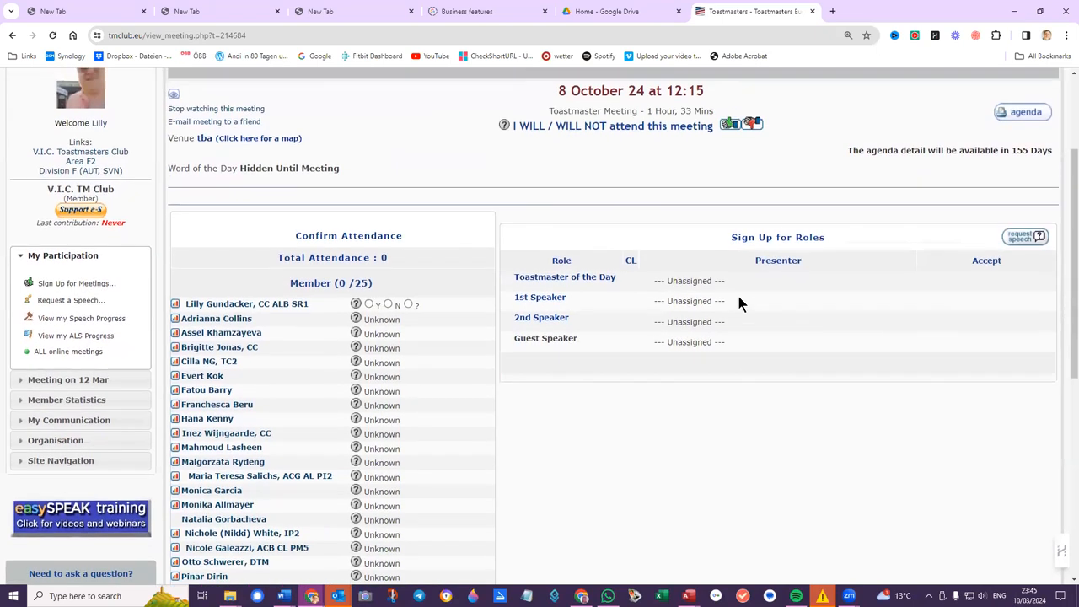
Step: Open My Participation, then the Help Options menu listing Forum, Knowledge Map, FAQ and Sitemap
click(192, 177)
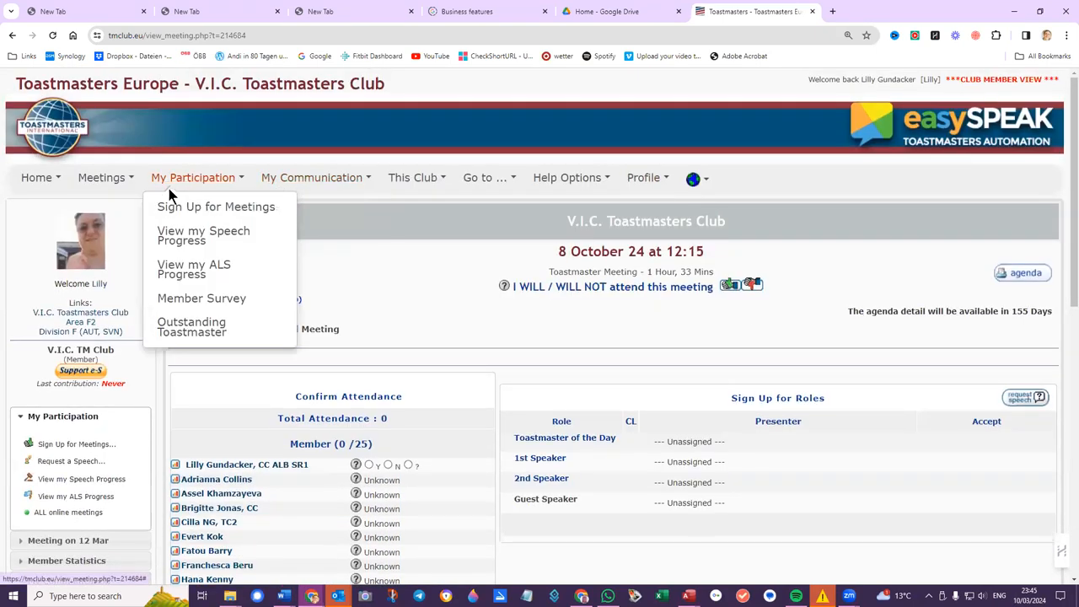
click(567, 177)
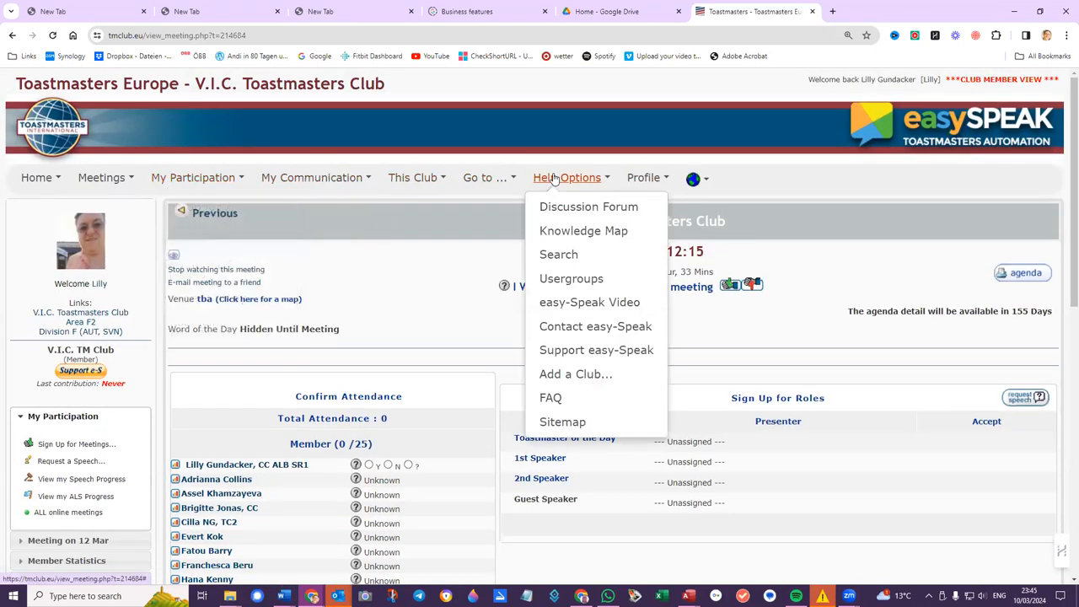
mouse_move(550, 397)
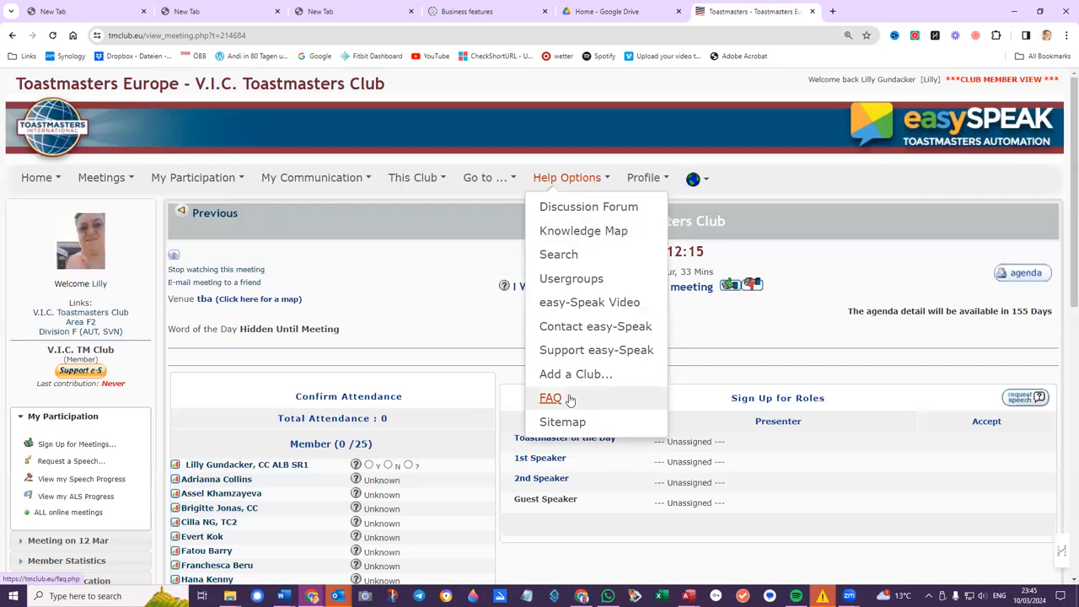
mouse_move(596, 350)
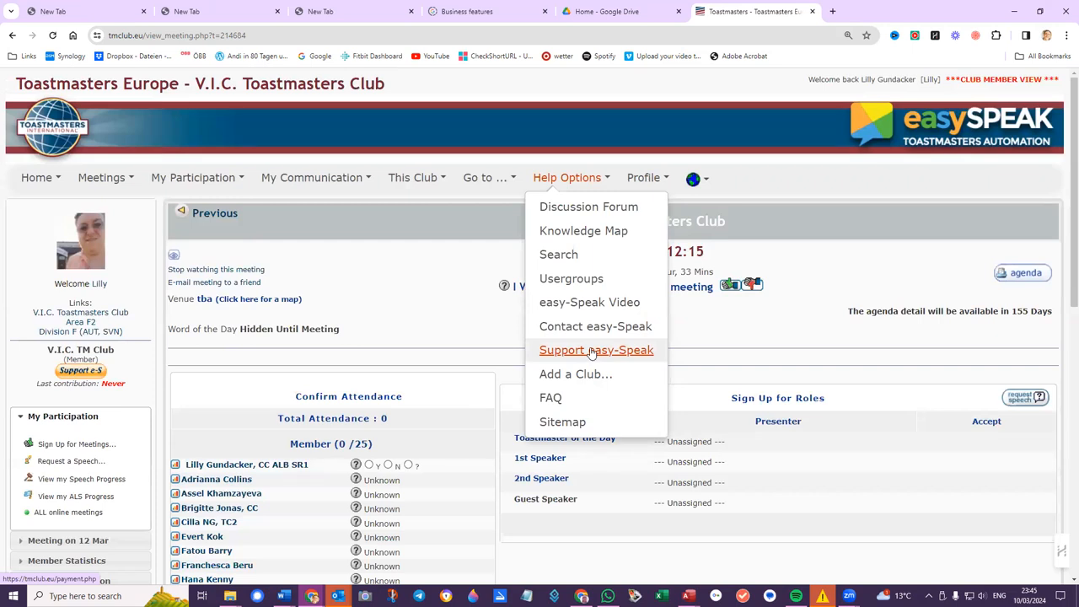
mouse_move(596, 326)
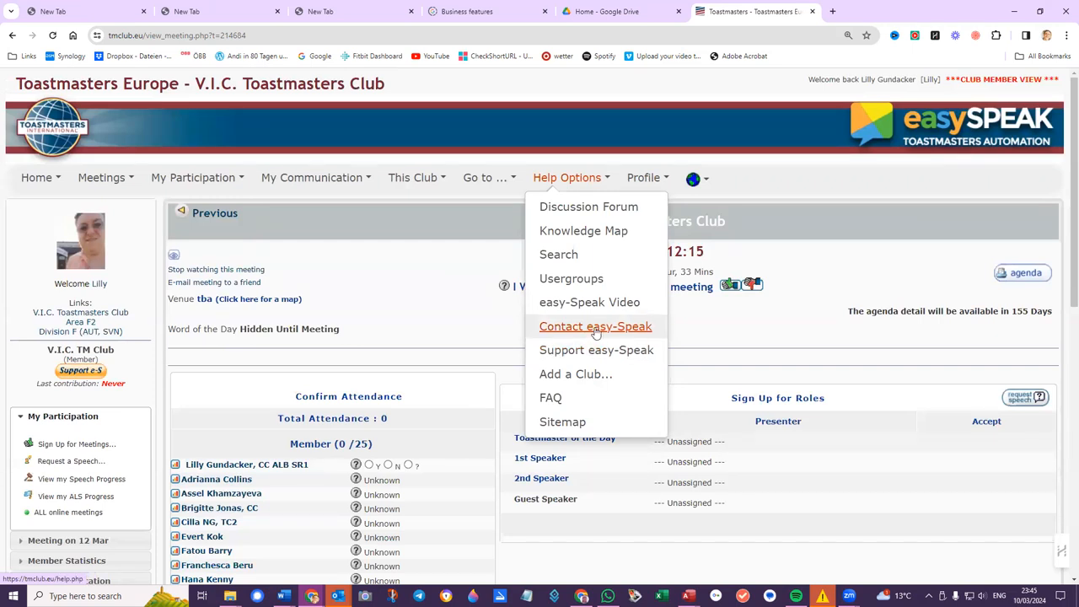
mouse_move(596, 350)
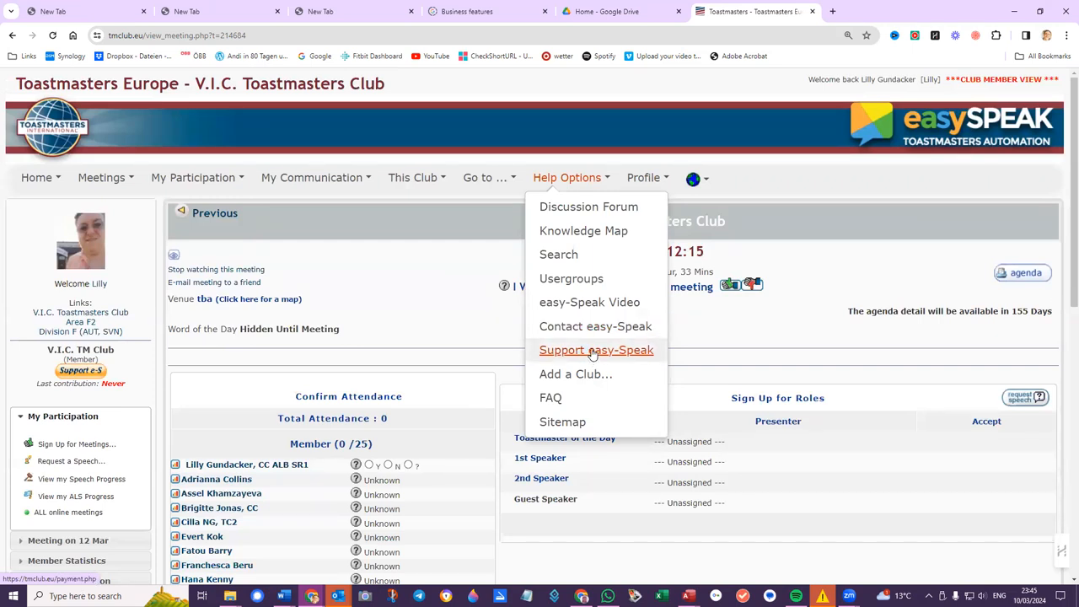
Step: Open Support easy-Speak, scroll through the PayPal and bank transfer sections, and return to top
click(596, 350)
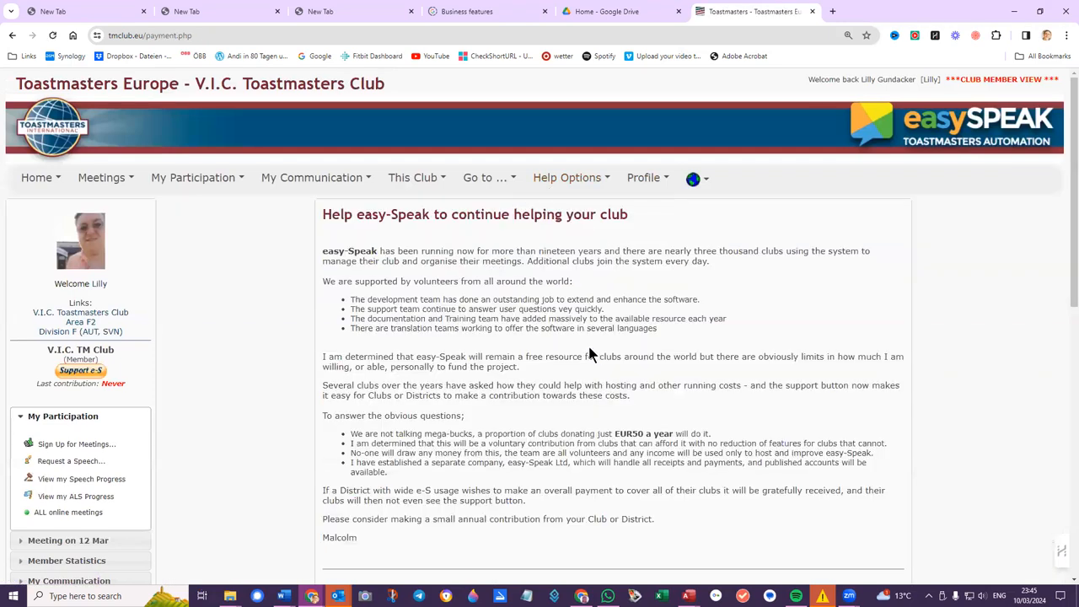
scroll(down, 3)
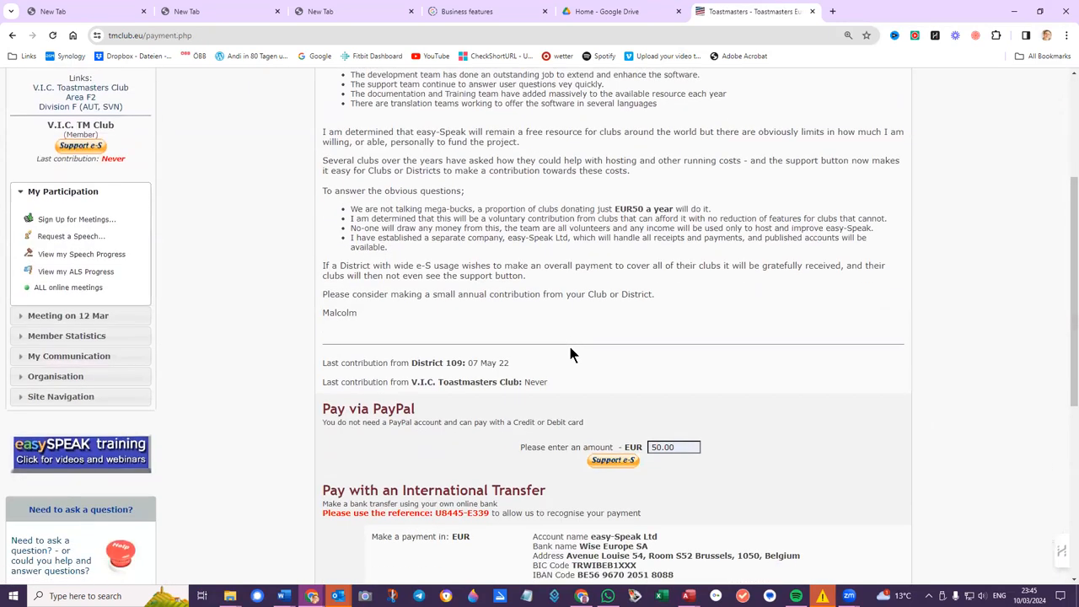
scroll(down, 3)
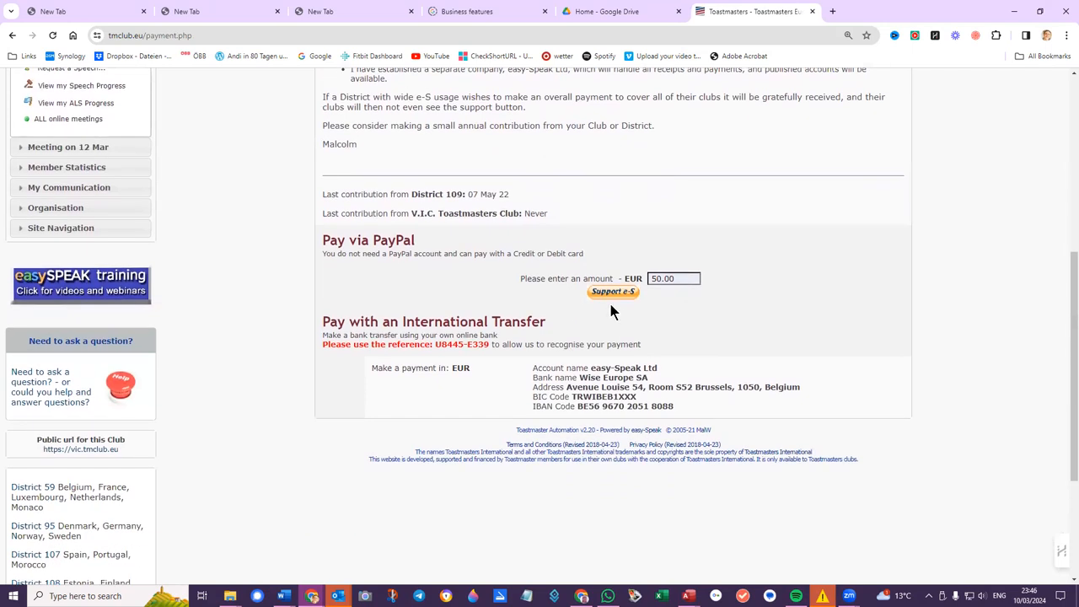
mouse_move(673, 304)
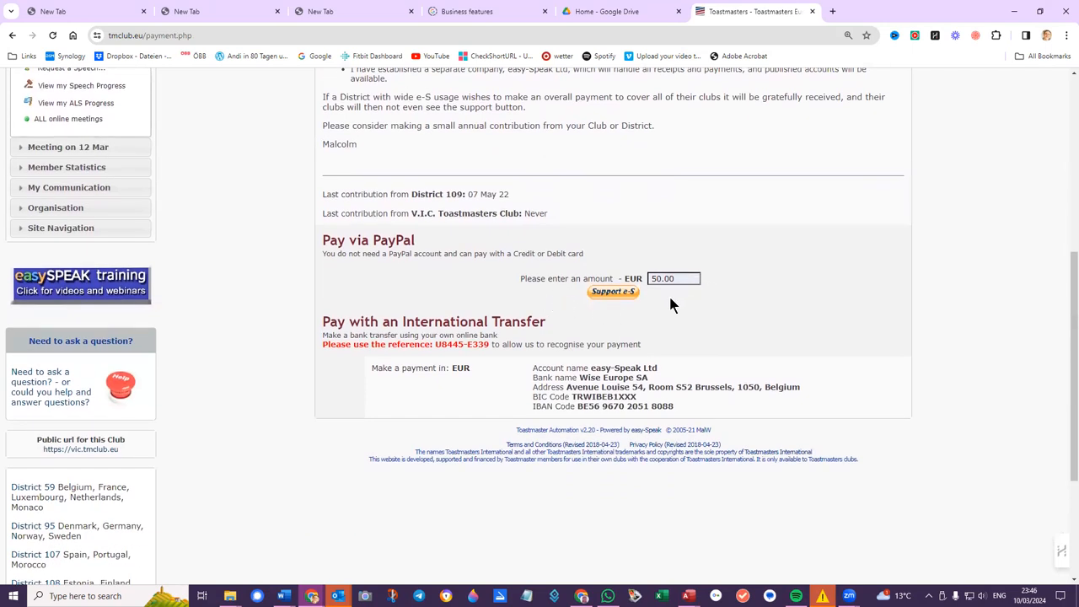
mouse_move(447, 379)
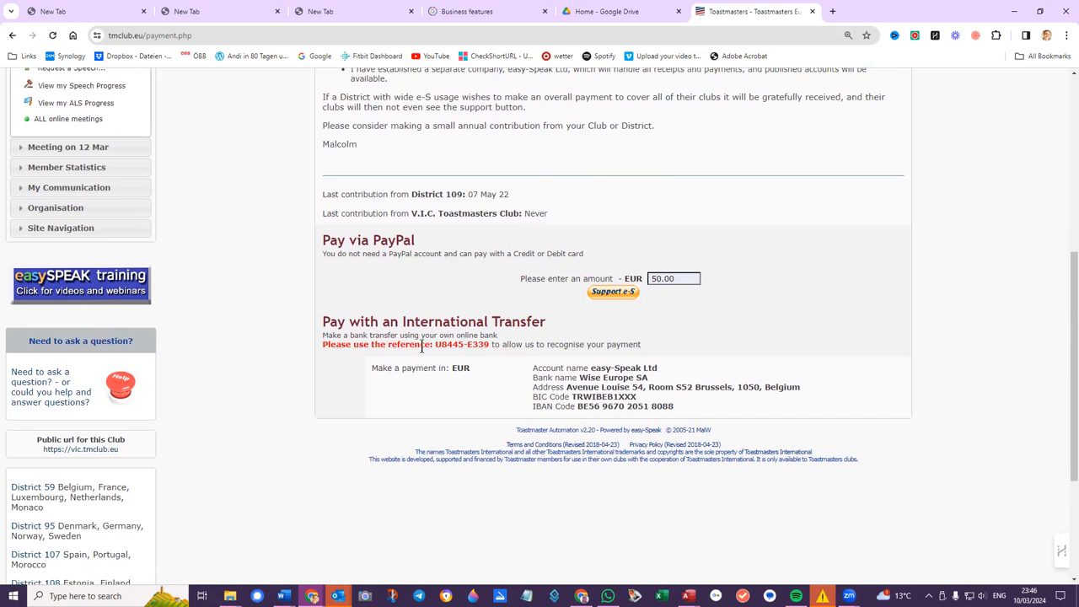
mouse_move(432, 249)
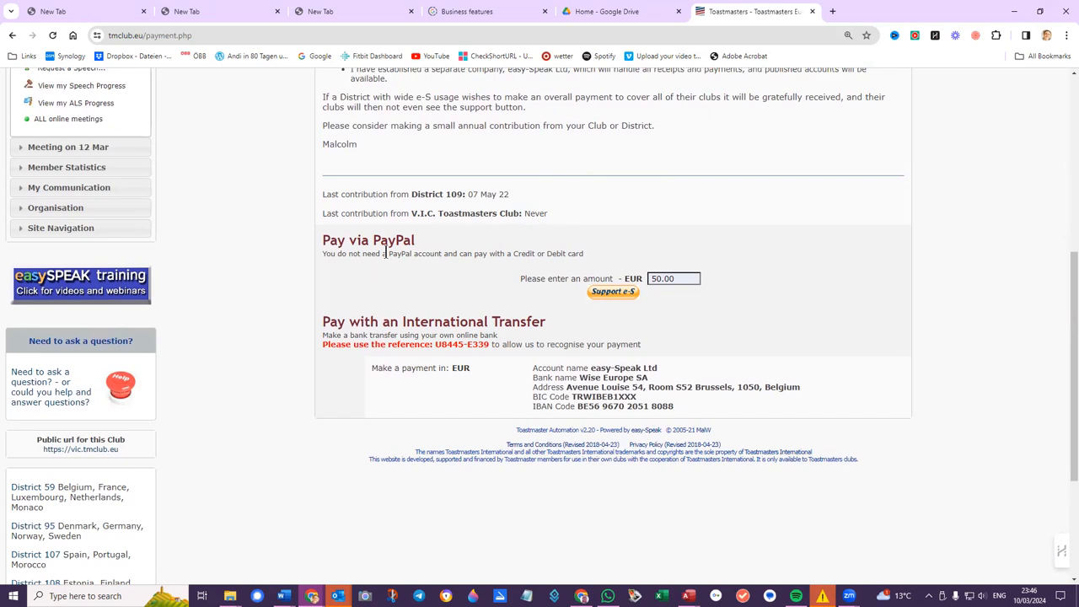
mouse_move(421, 268)
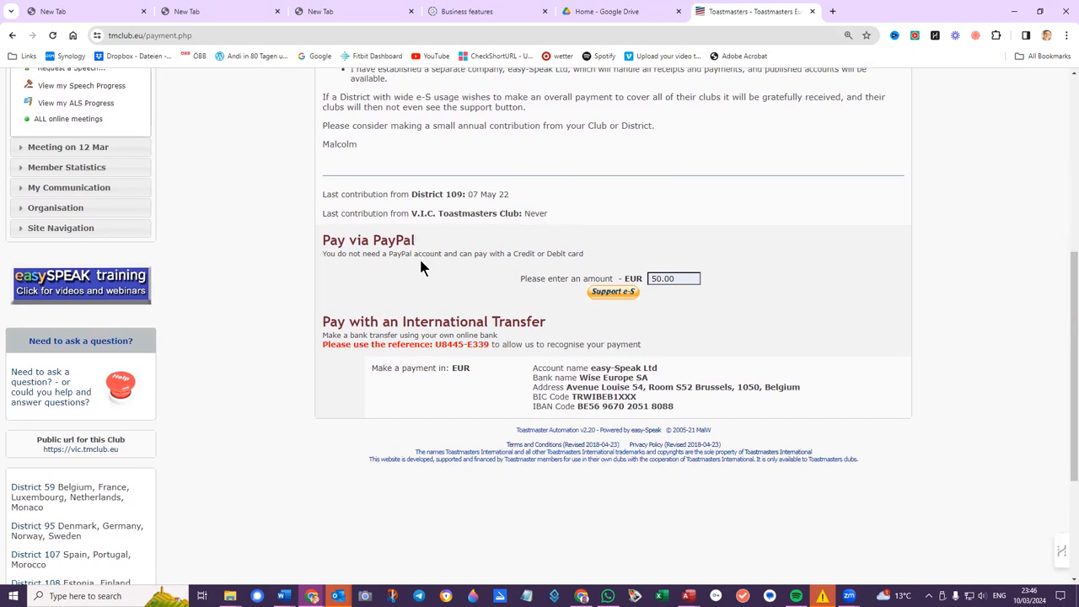
click(674, 278)
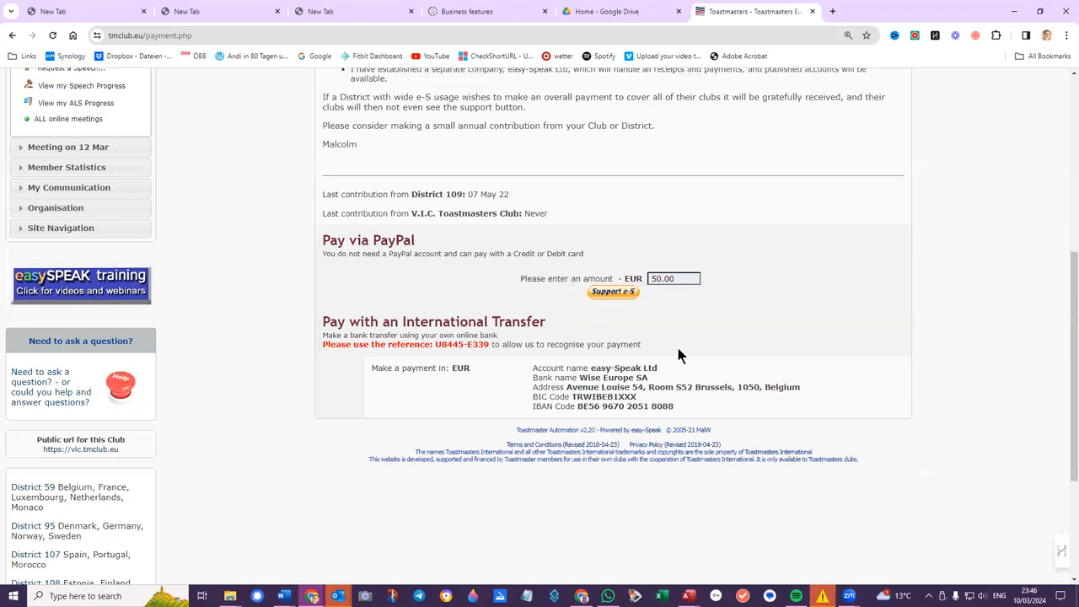
mouse_move(779, 346)
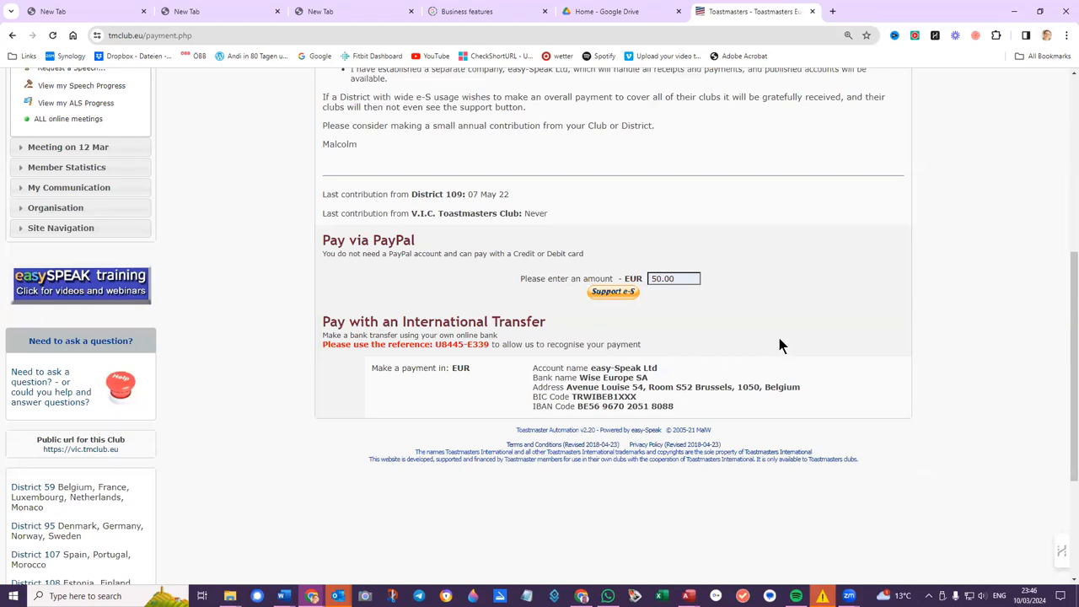
scroll(up, 3)
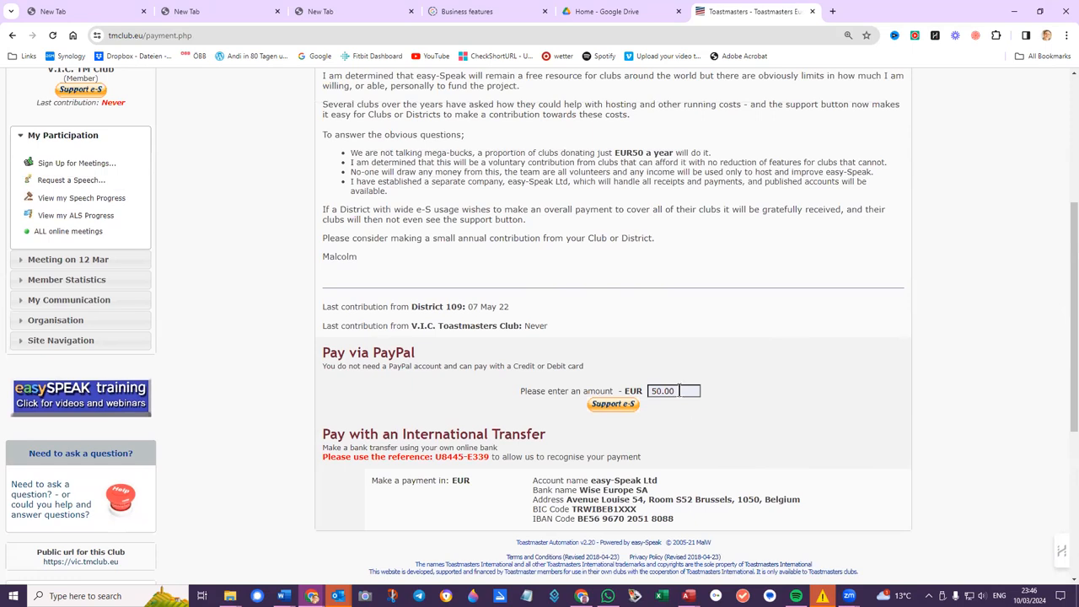
scroll(up, 3)
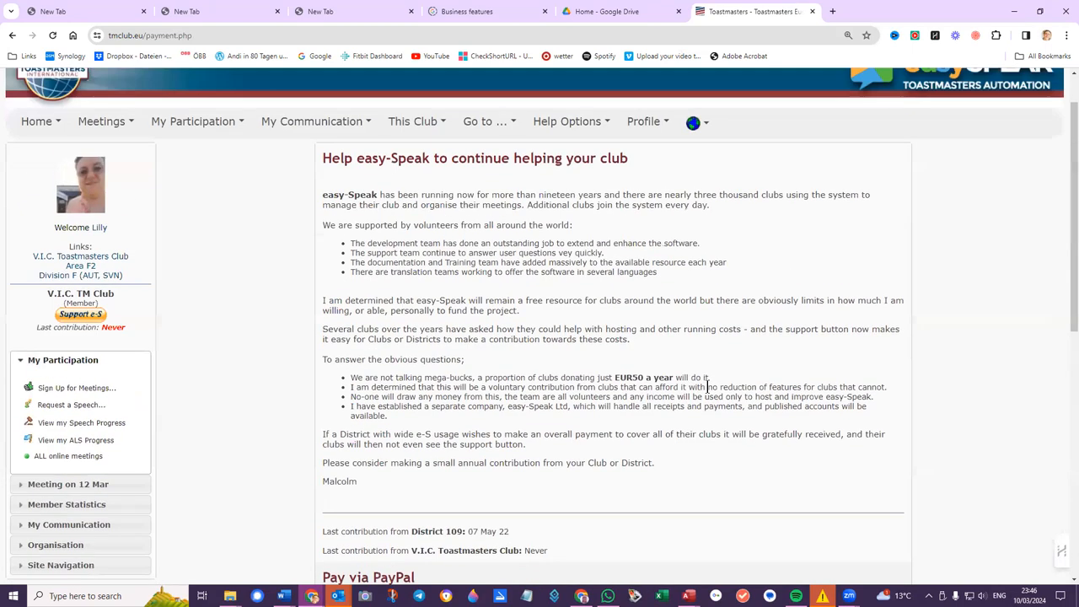
scroll(up, 3)
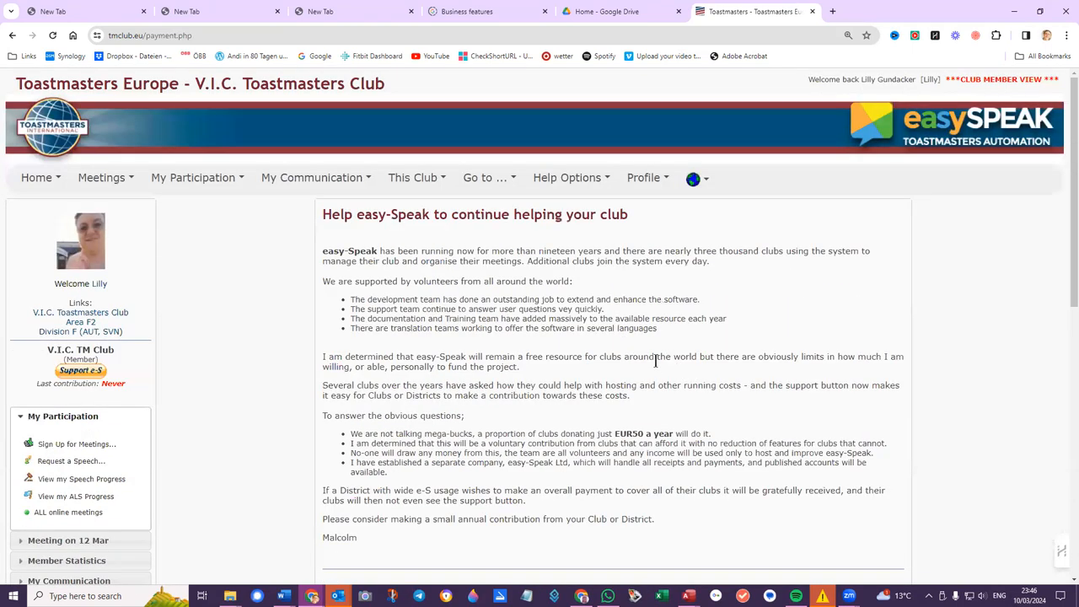
click(693, 178)
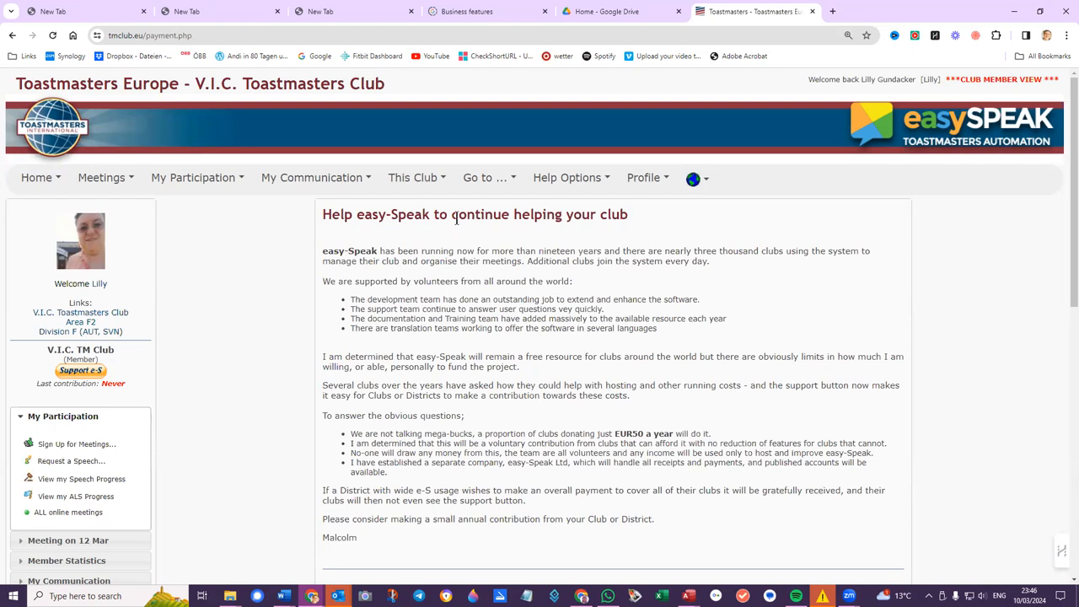
mouse_move(745, 189)
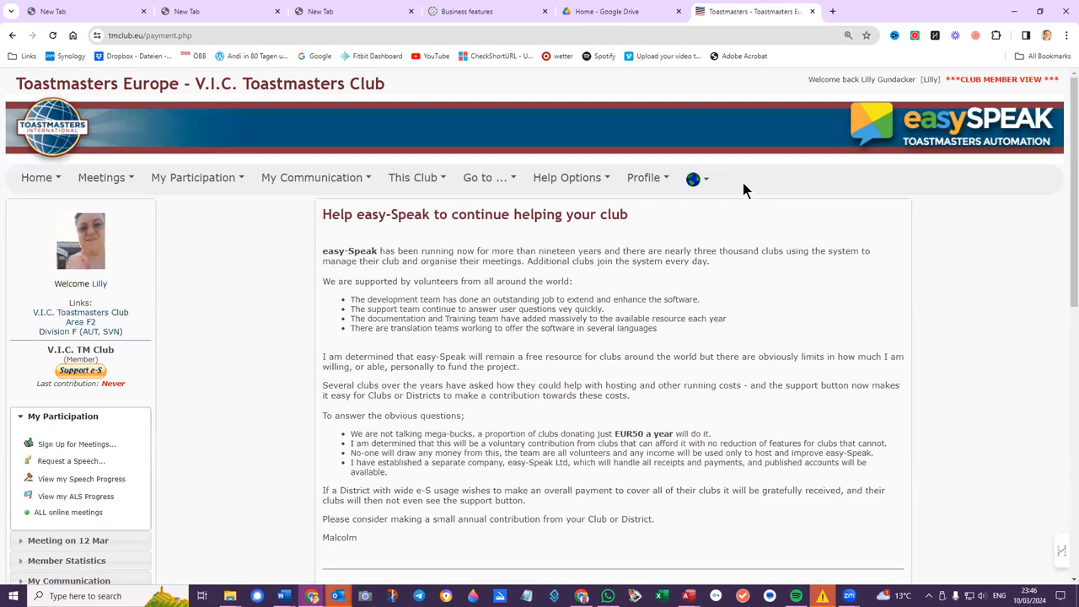
mouse_move(744, 200)
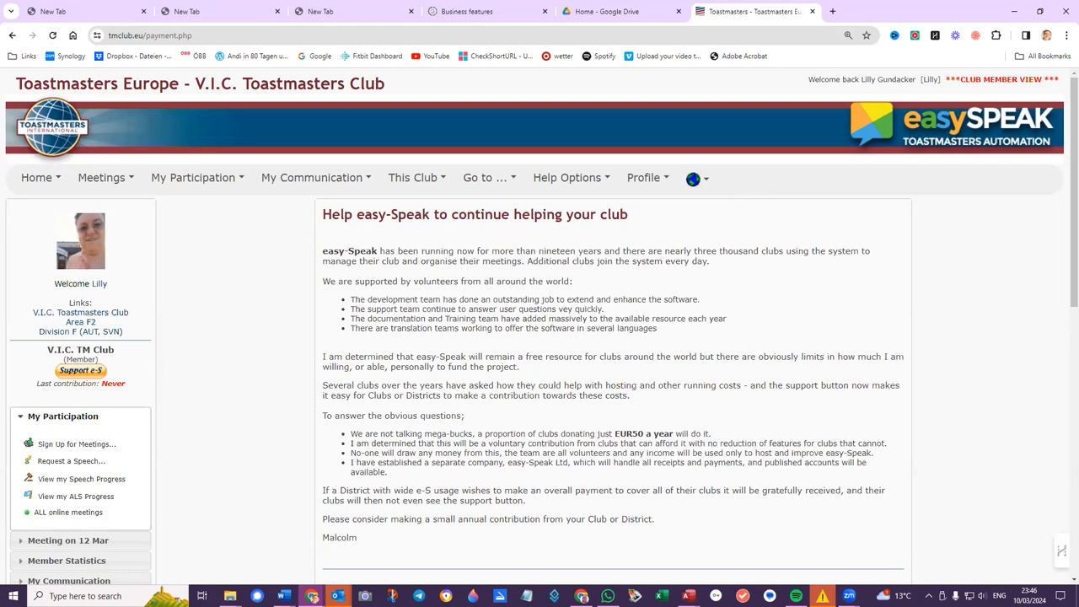
mouse_move(272, 225)
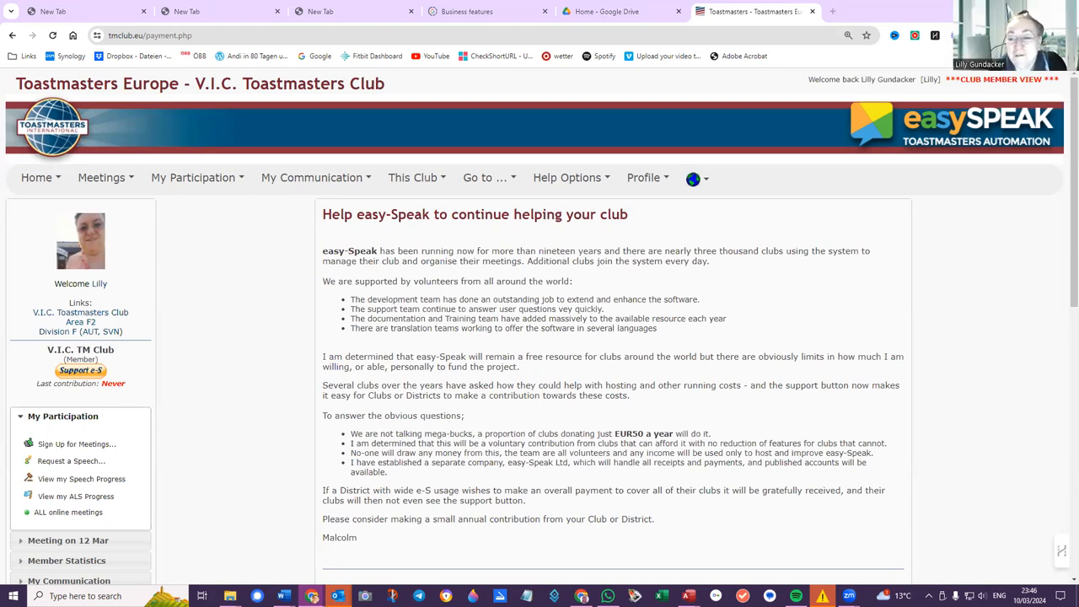
mouse_move(256, 278)
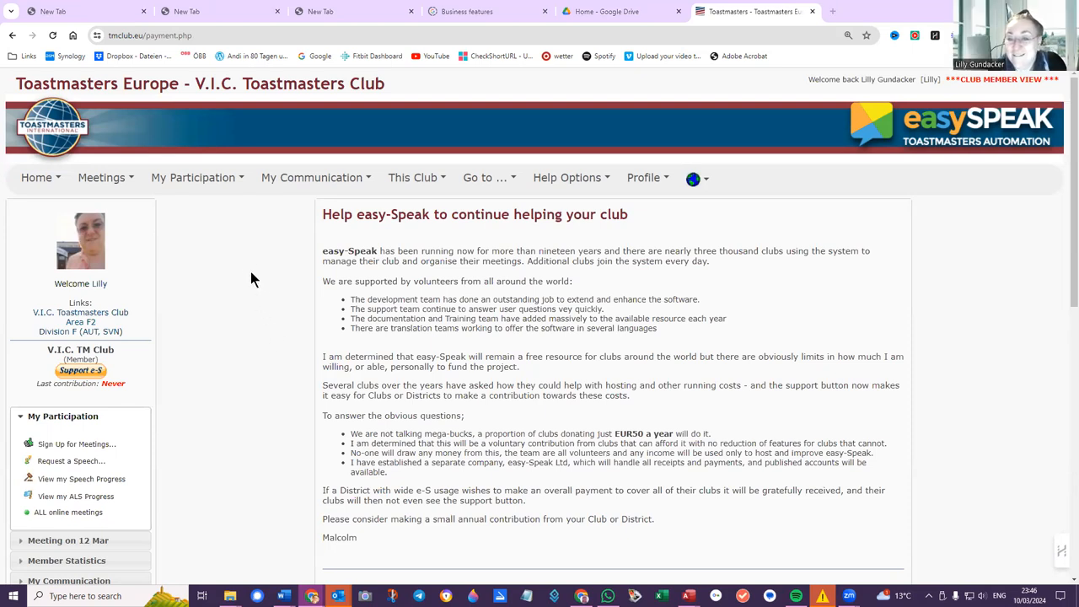
mouse_move(283, 237)
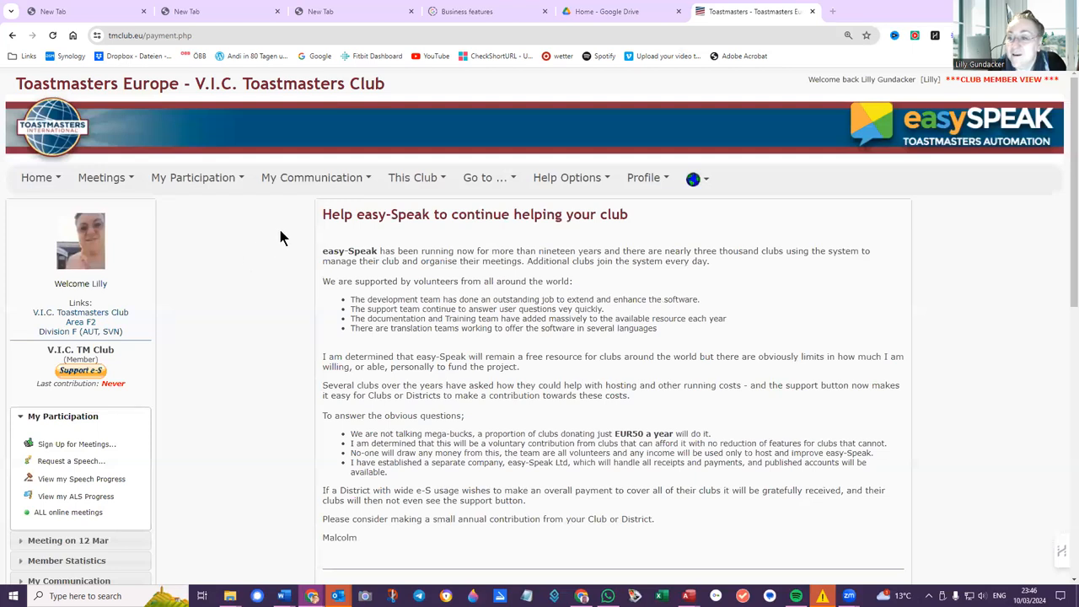